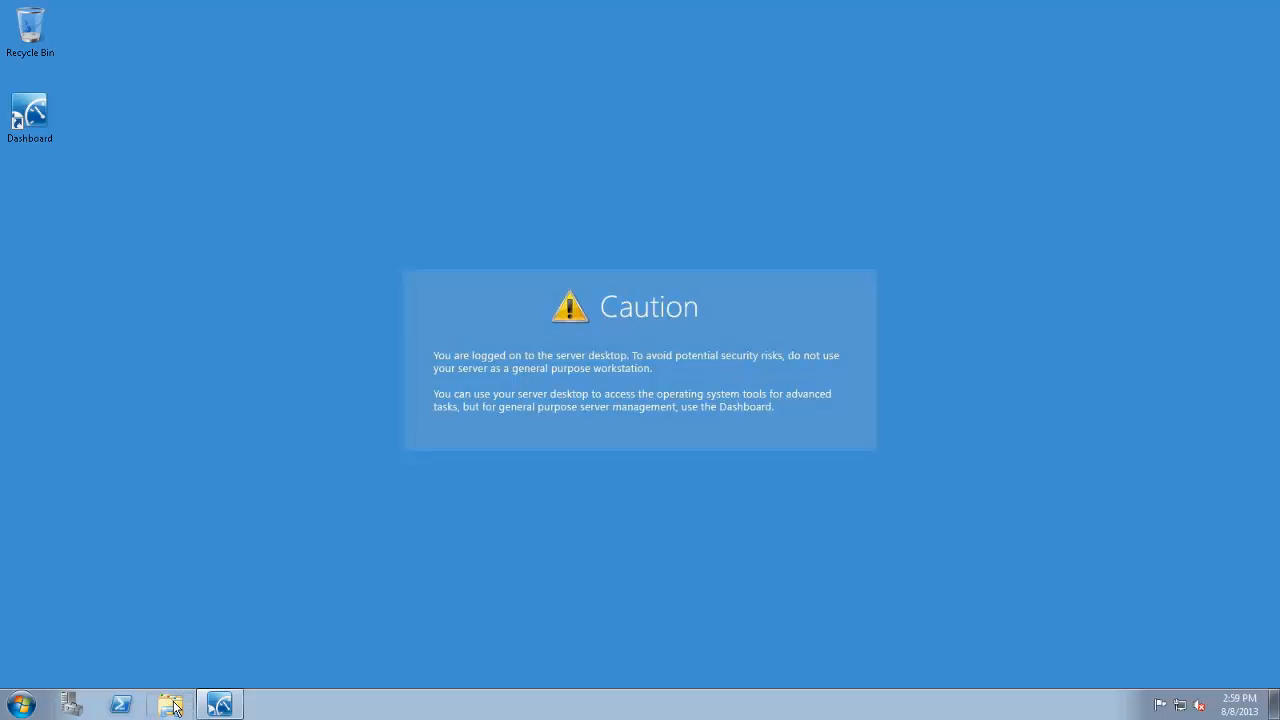
Launch AXISCameraCompanionSetup from the Downloads folder on Local Disk (C:).
left_click(170, 704)
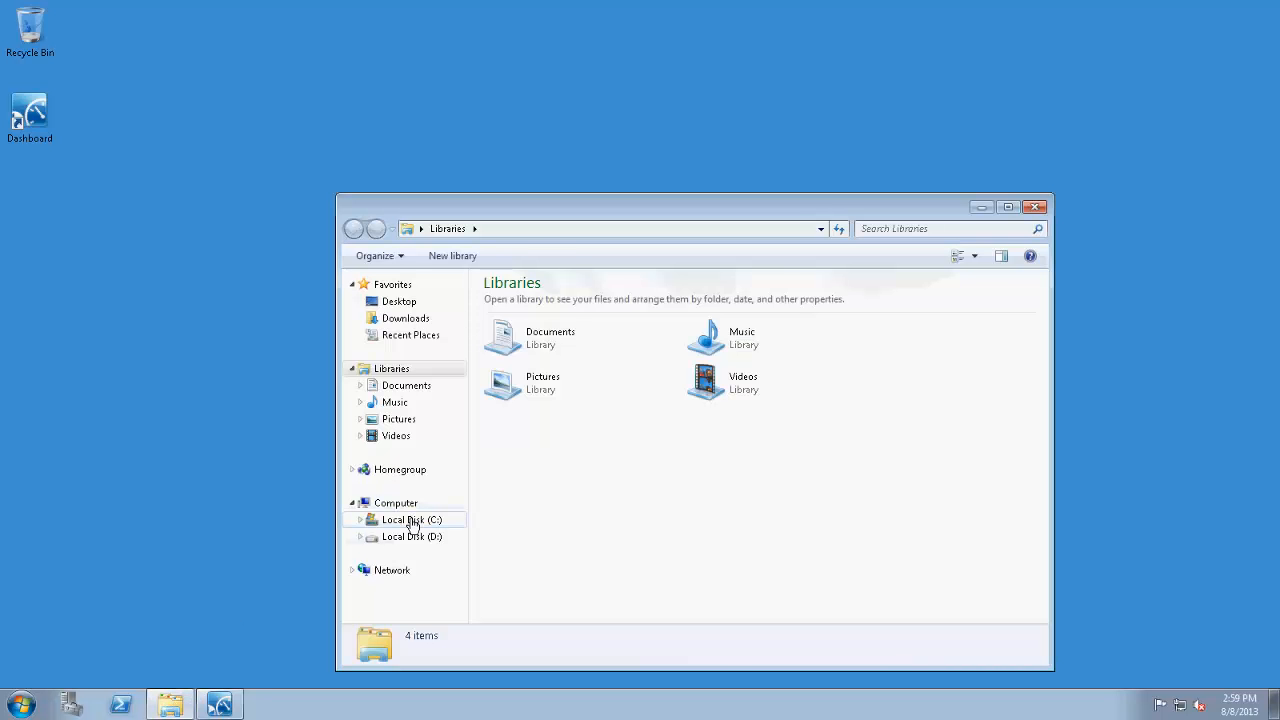
double_click(411, 519)
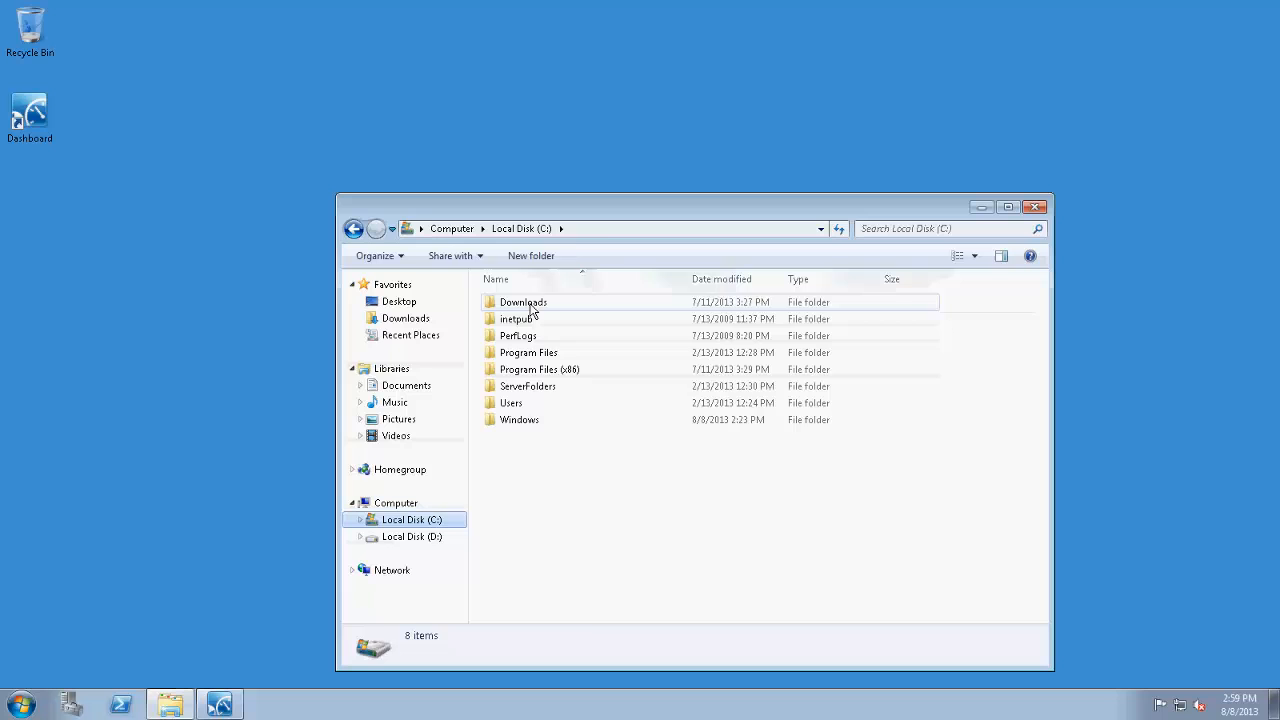
double_click(523, 302)
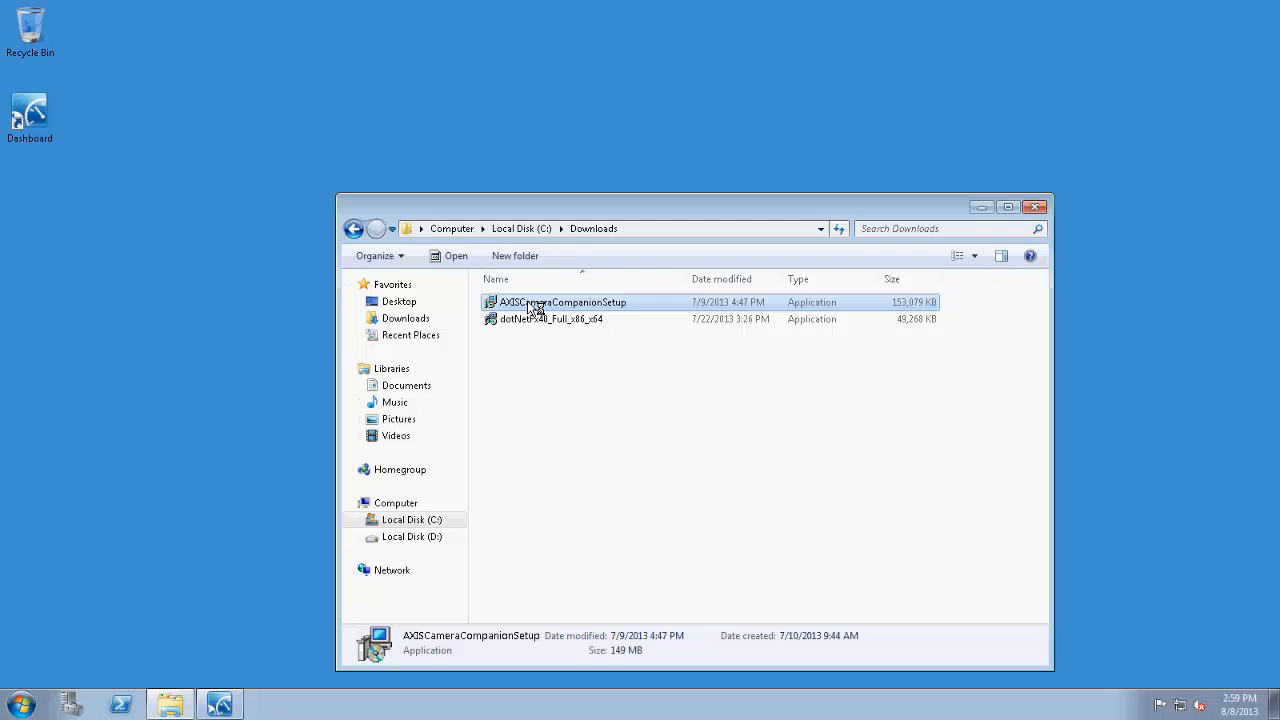
double_click(562, 302)
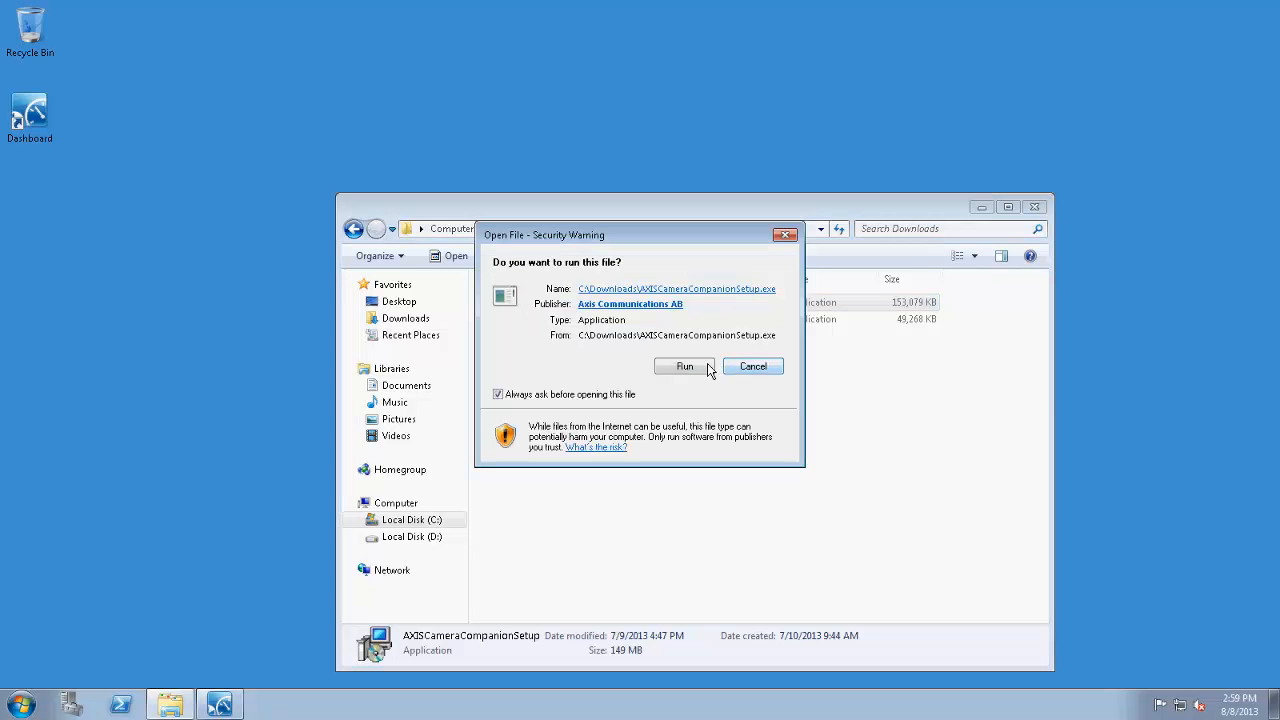
Run the setup, accept the .NET Framework 4.5 license, install, then restart the computer.
left_click(684, 366)
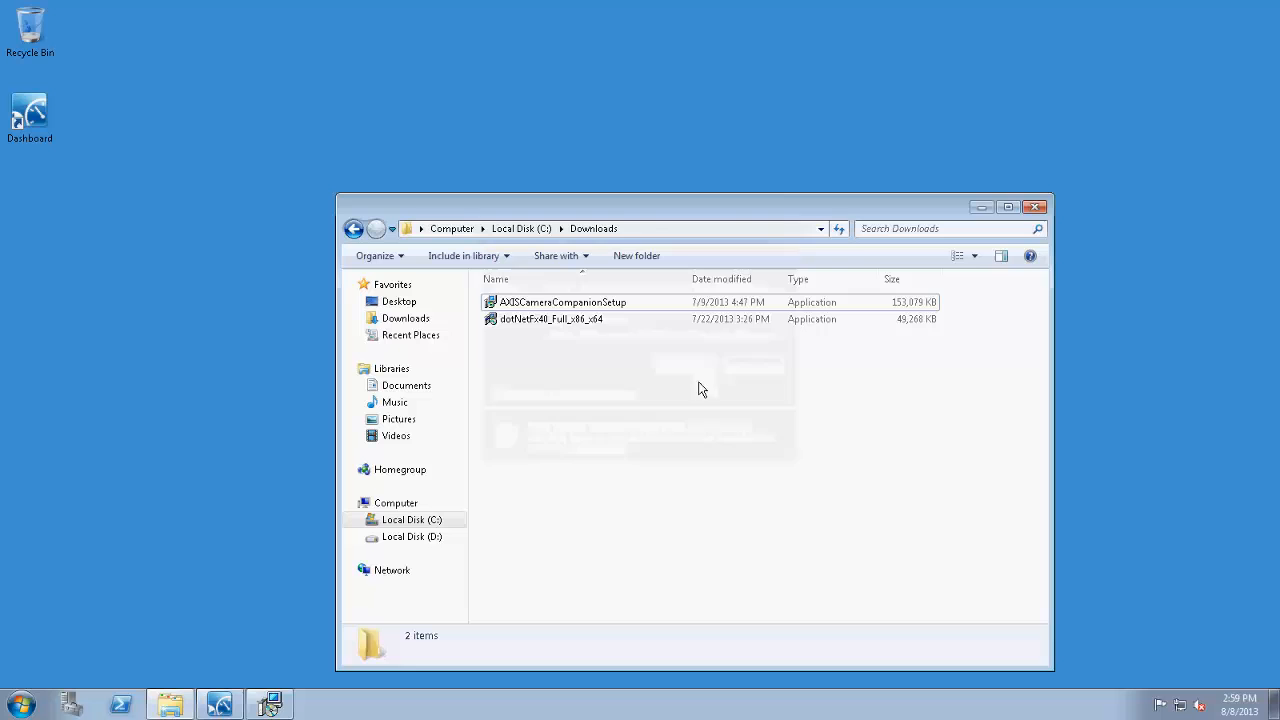
double_click(550, 318)
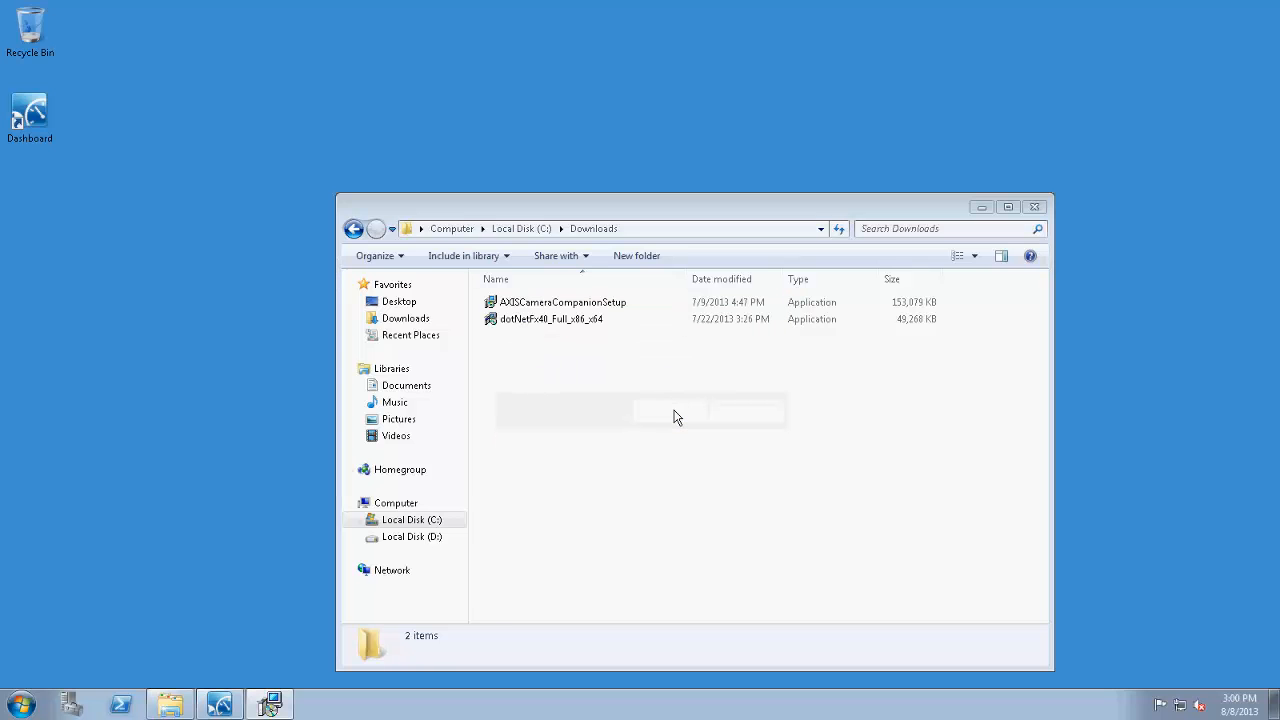
double_click(563, 302)
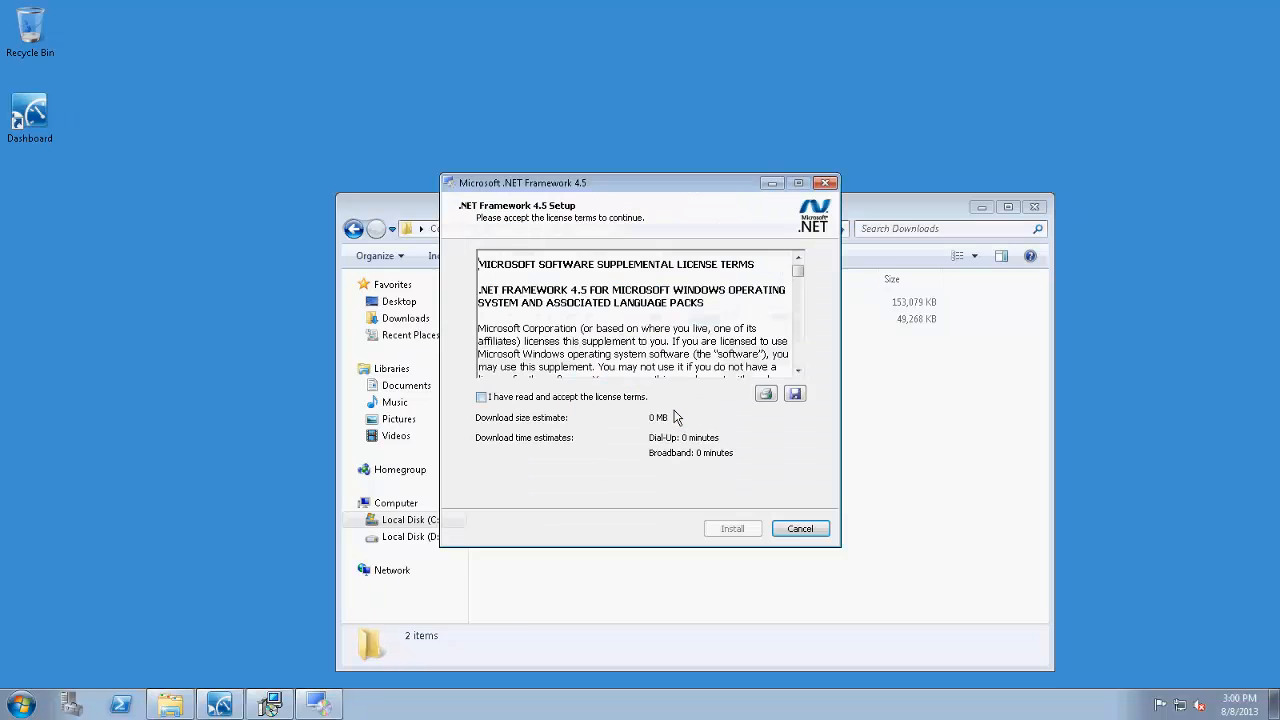
left_click(732, 528)
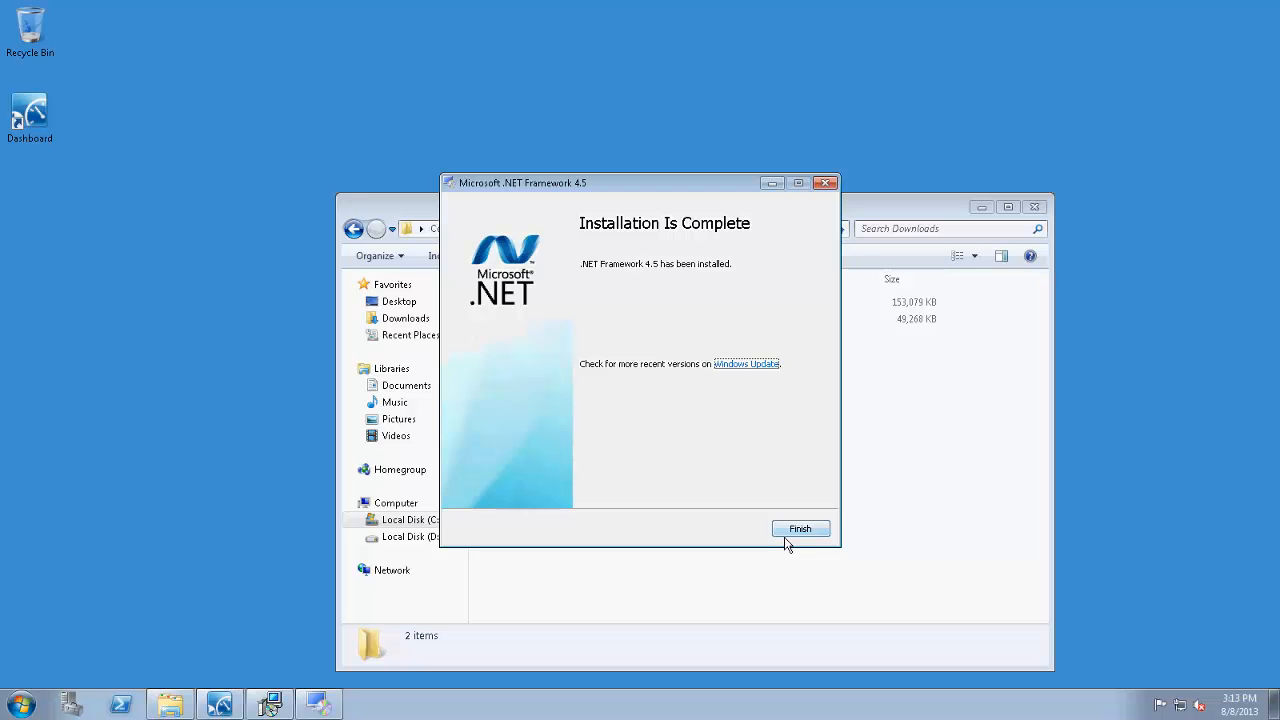
left_click(800, 528)
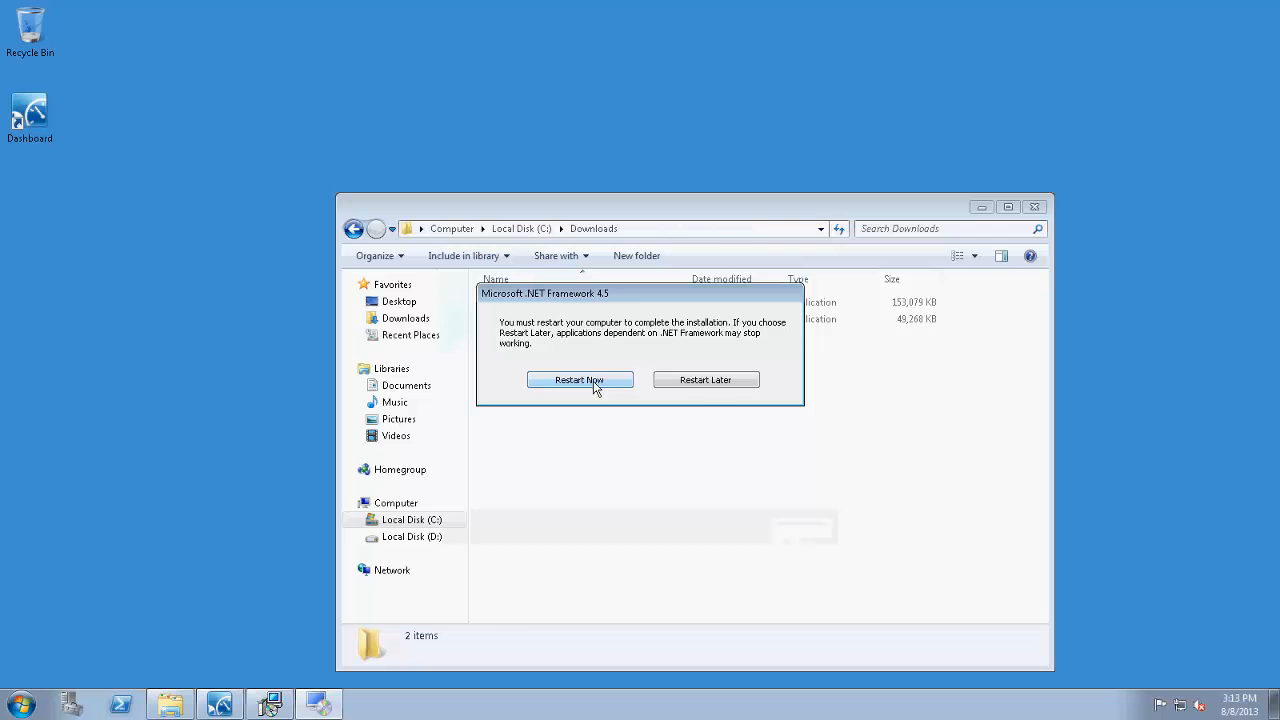
left_click(705, 379)
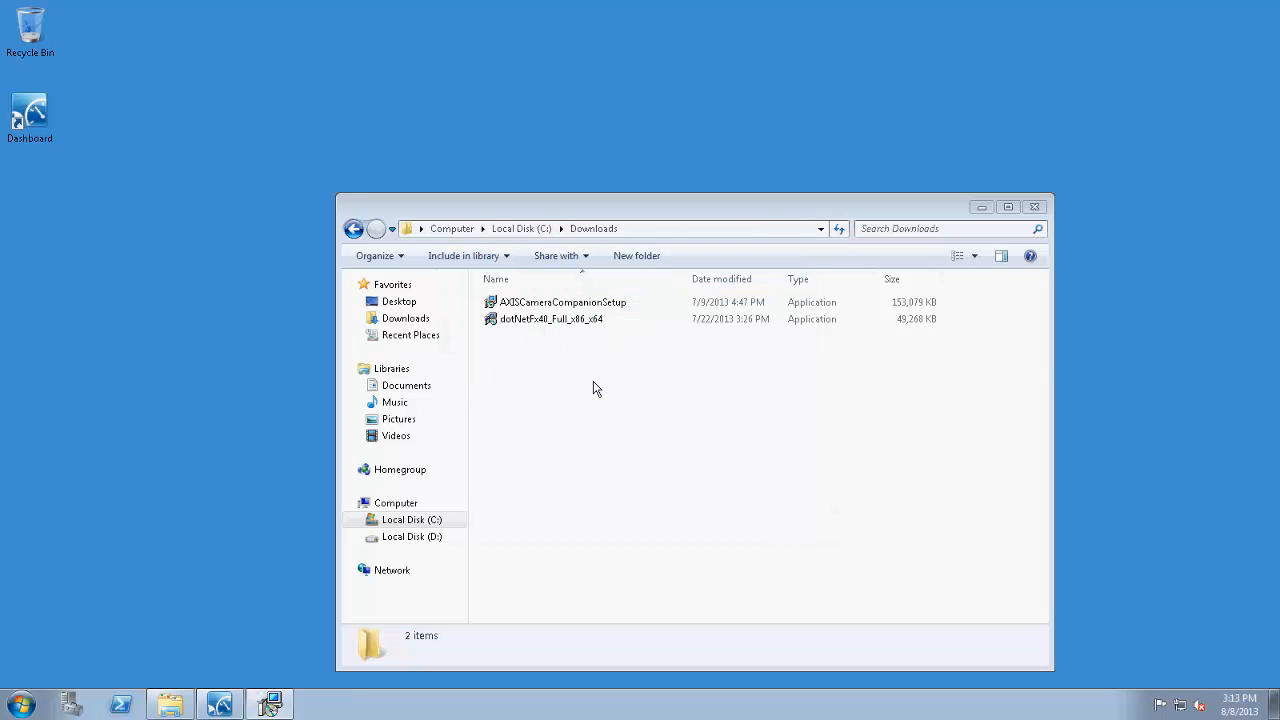
Relaunch the AXIS installer, allow it to run, and choose English setup language.
left_click(560, 302)
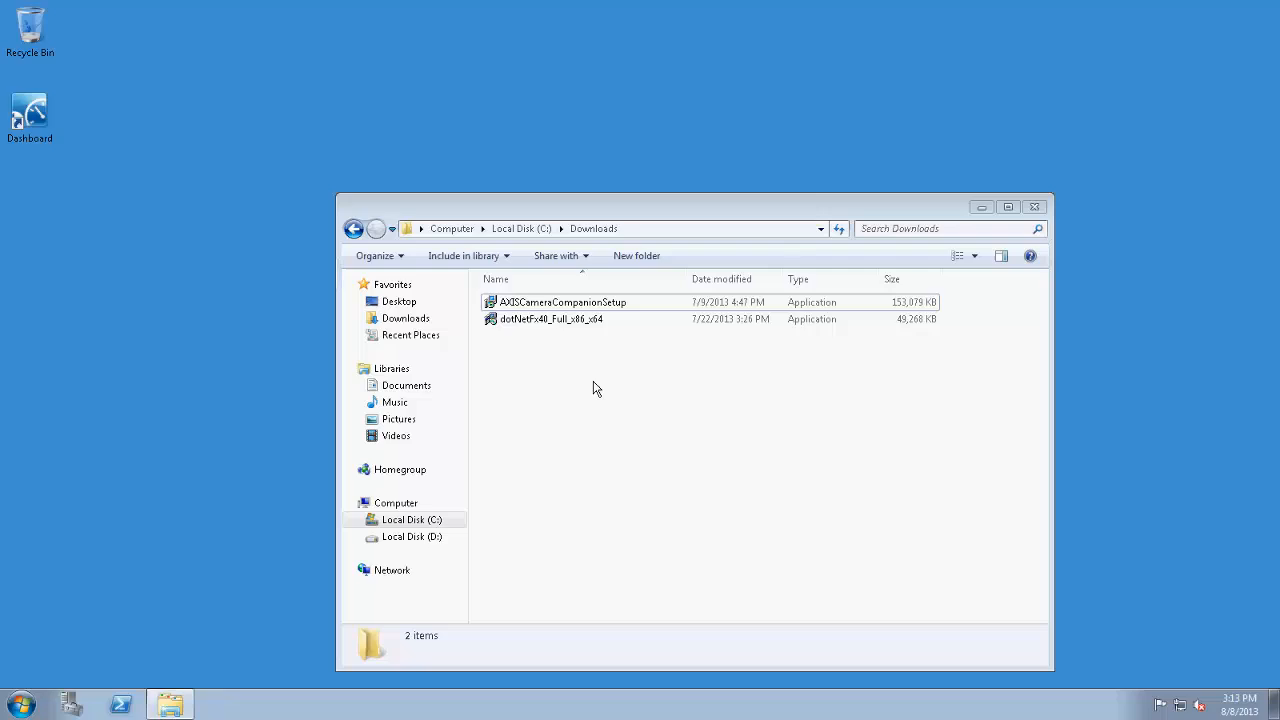
double_click(561, 302)
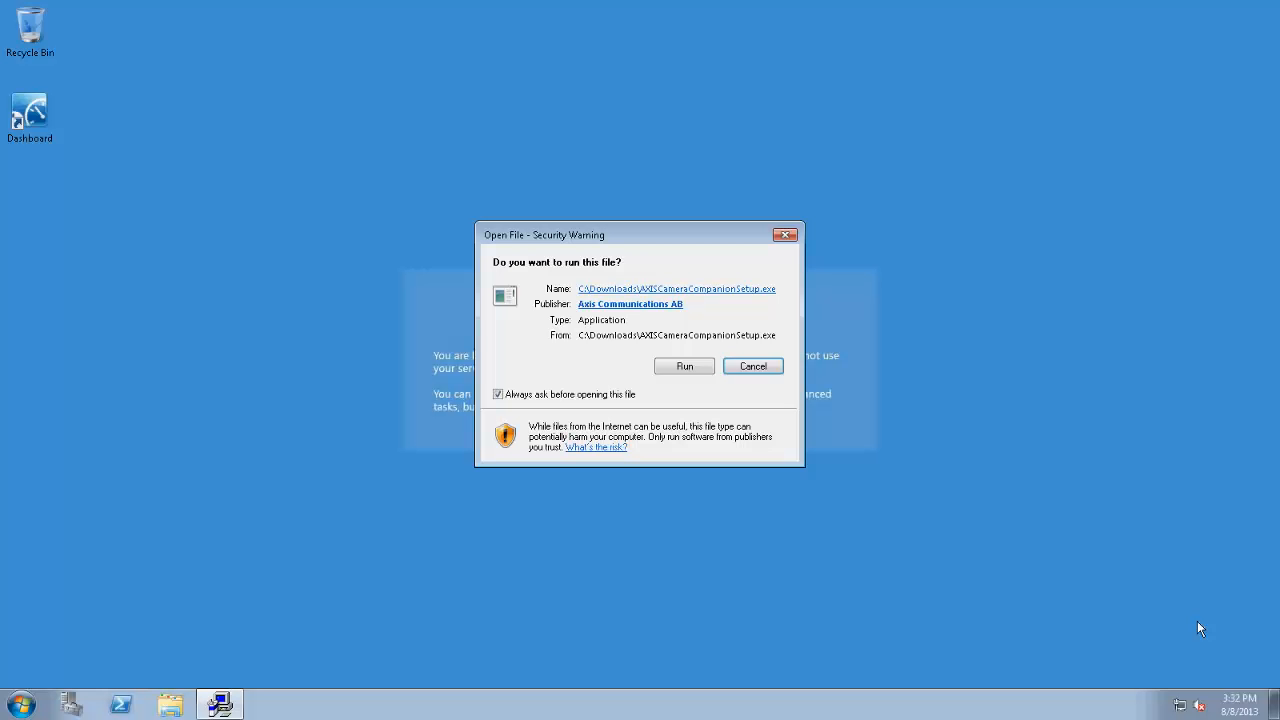
mouse_move(1009, 521)
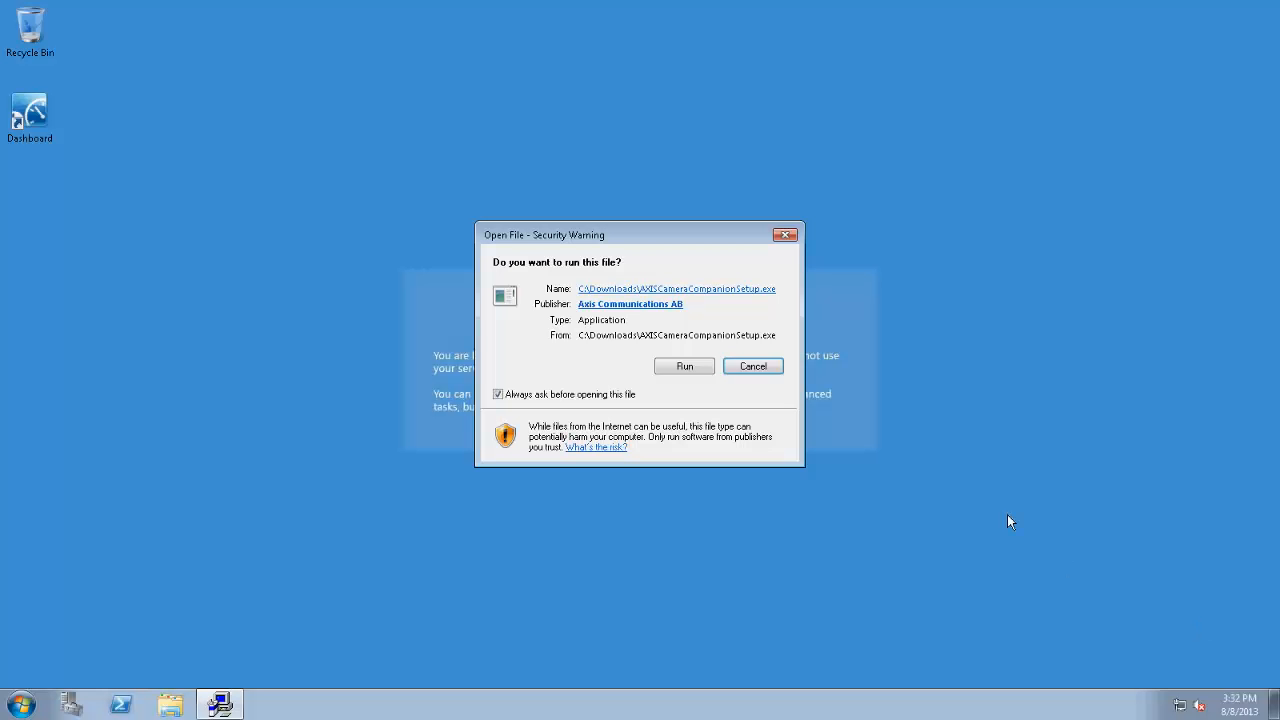
mouse_move(694, 366)
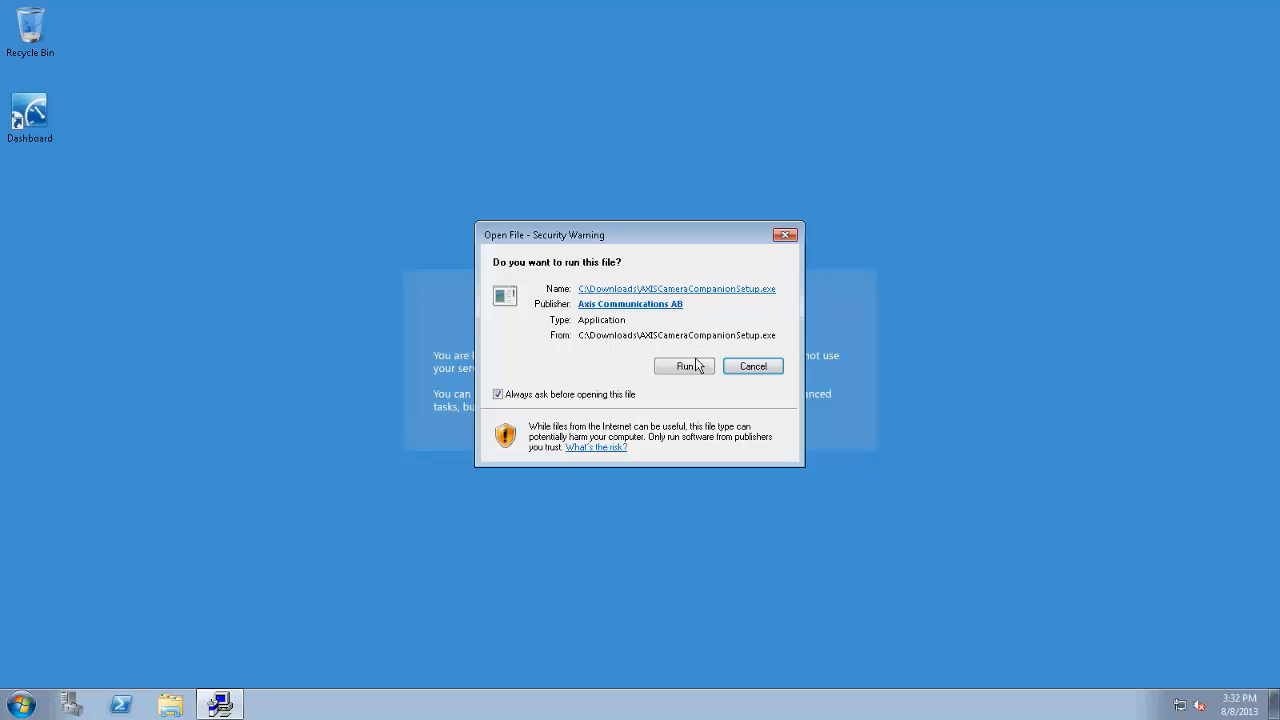
left_click(685, 366)
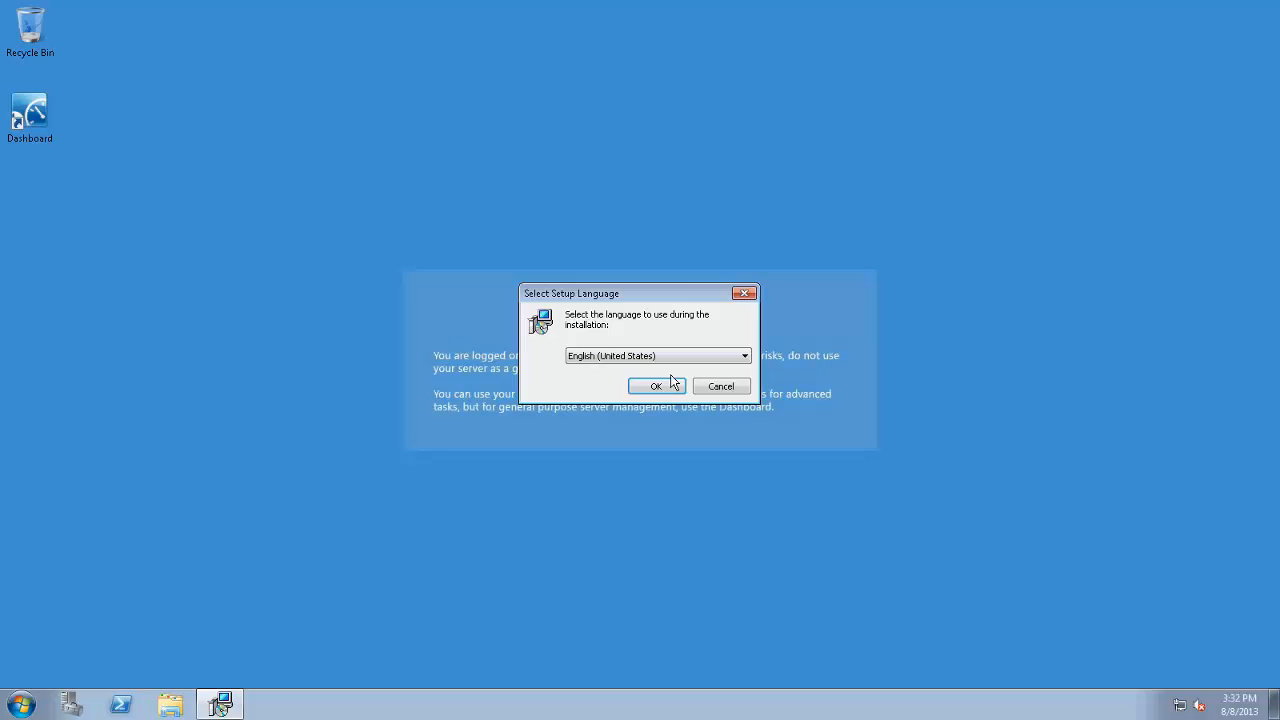
left_click(656, 386)
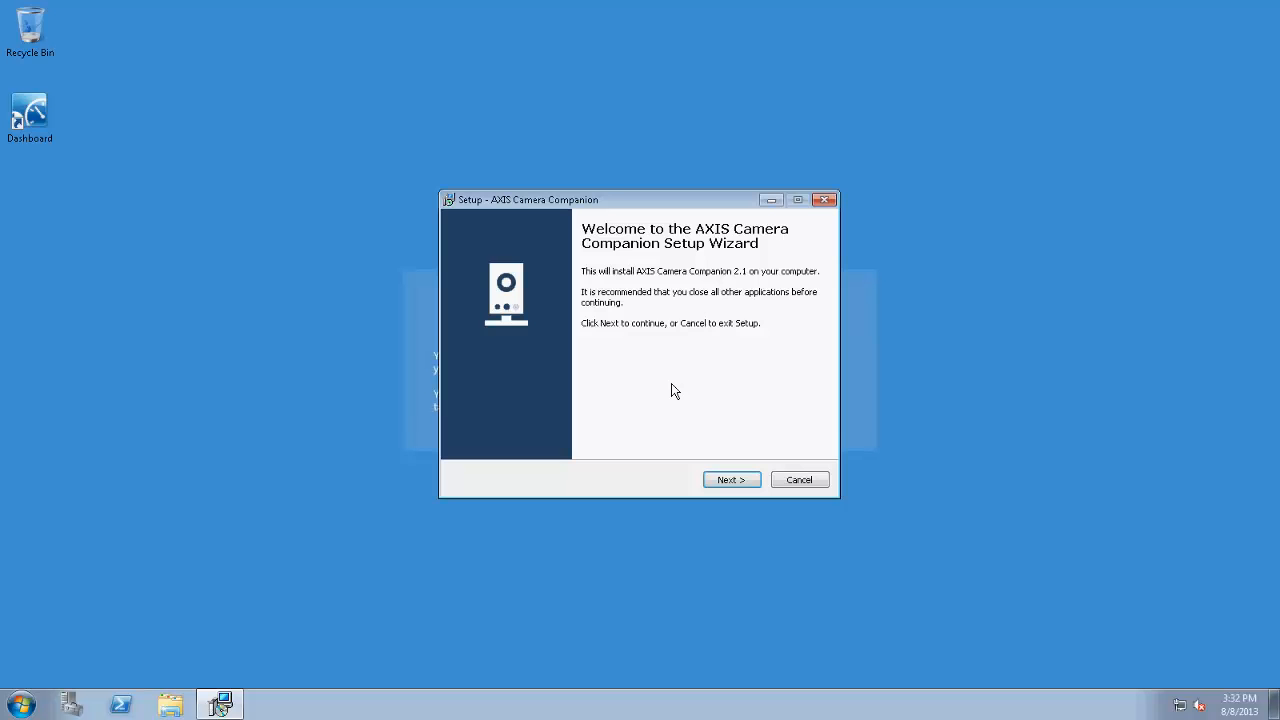
Accept the license, keep default folder and desktop icon, install and finish.
left_click(730, 479)
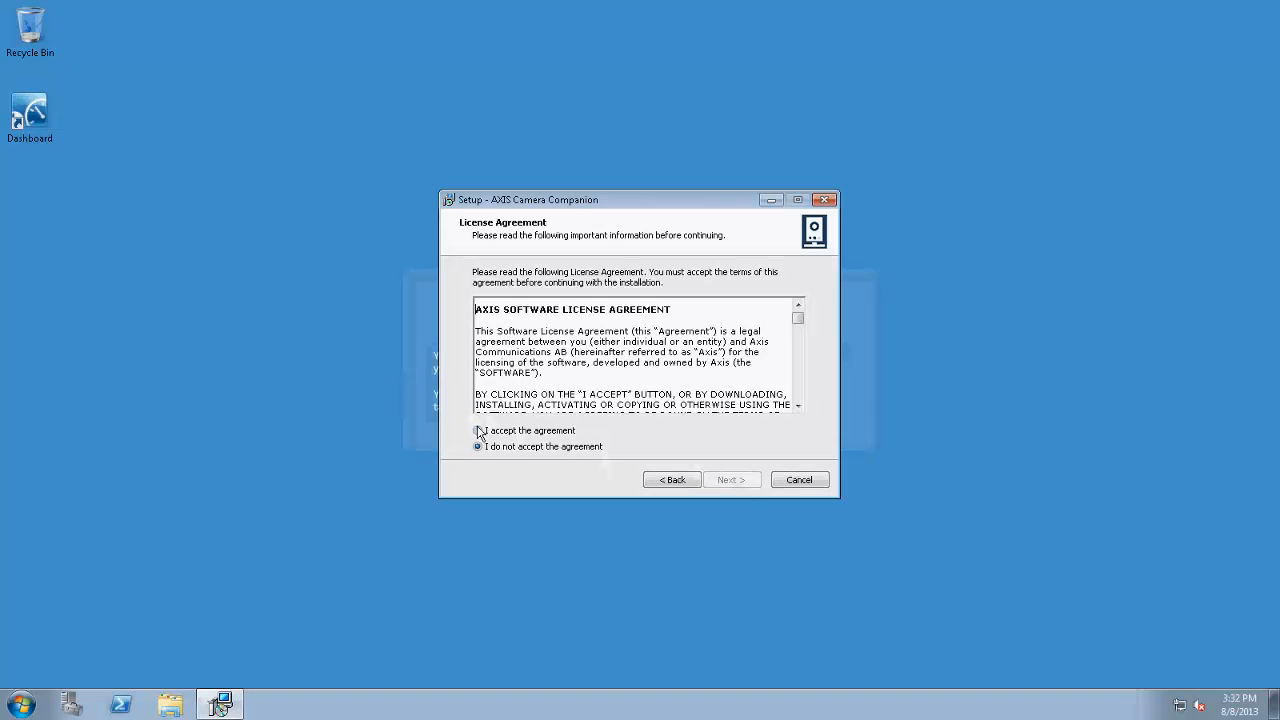
left_click(478, 430)
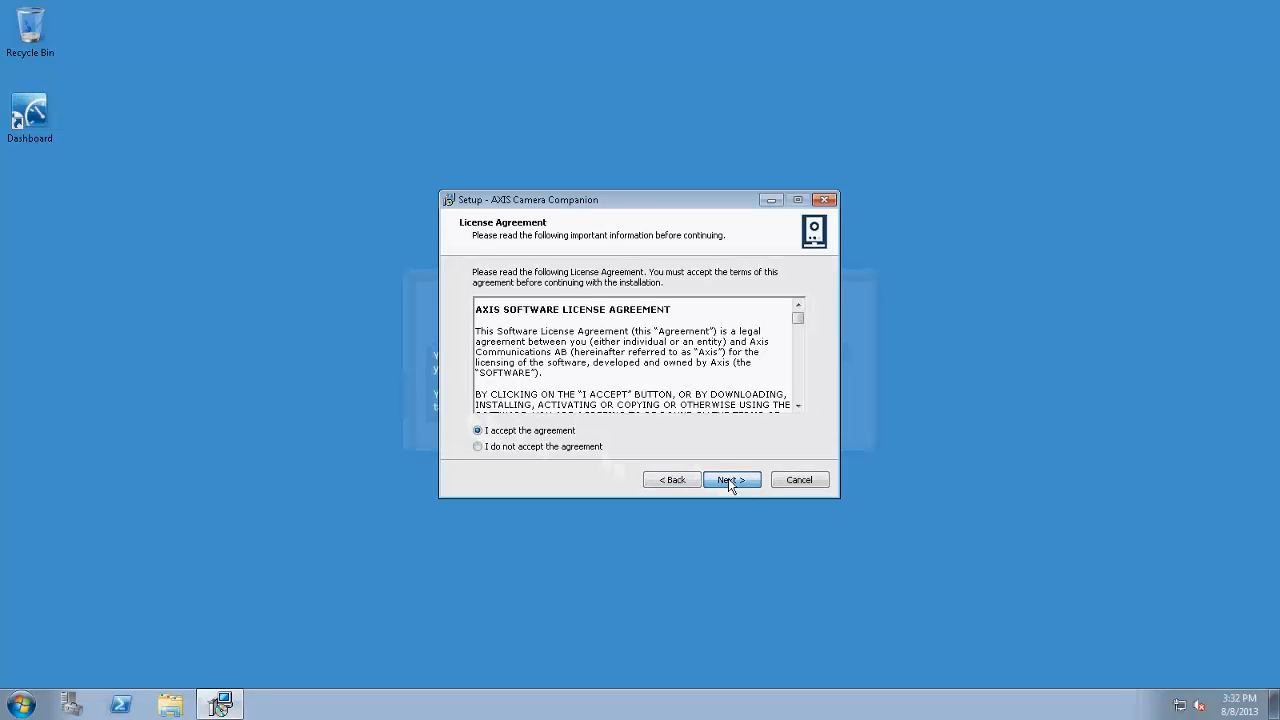
left_click(731, 479)
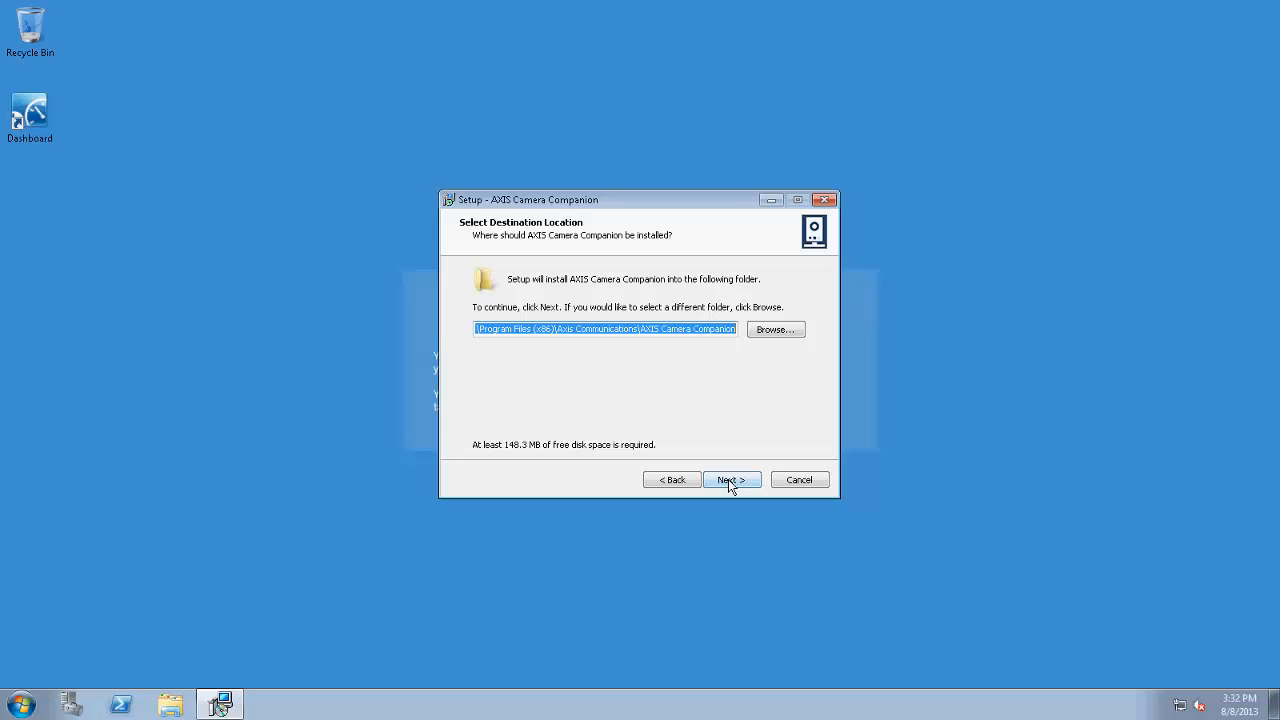
left_click(731, 479)
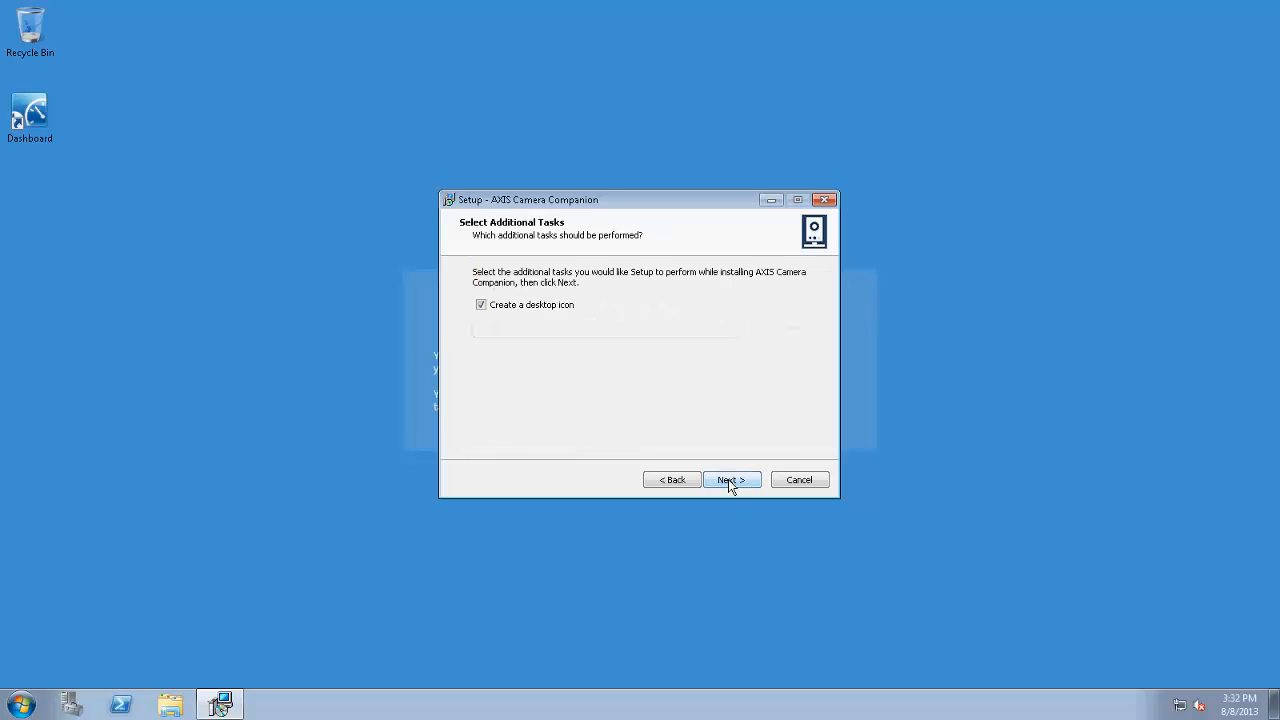
left_click(731, 479)
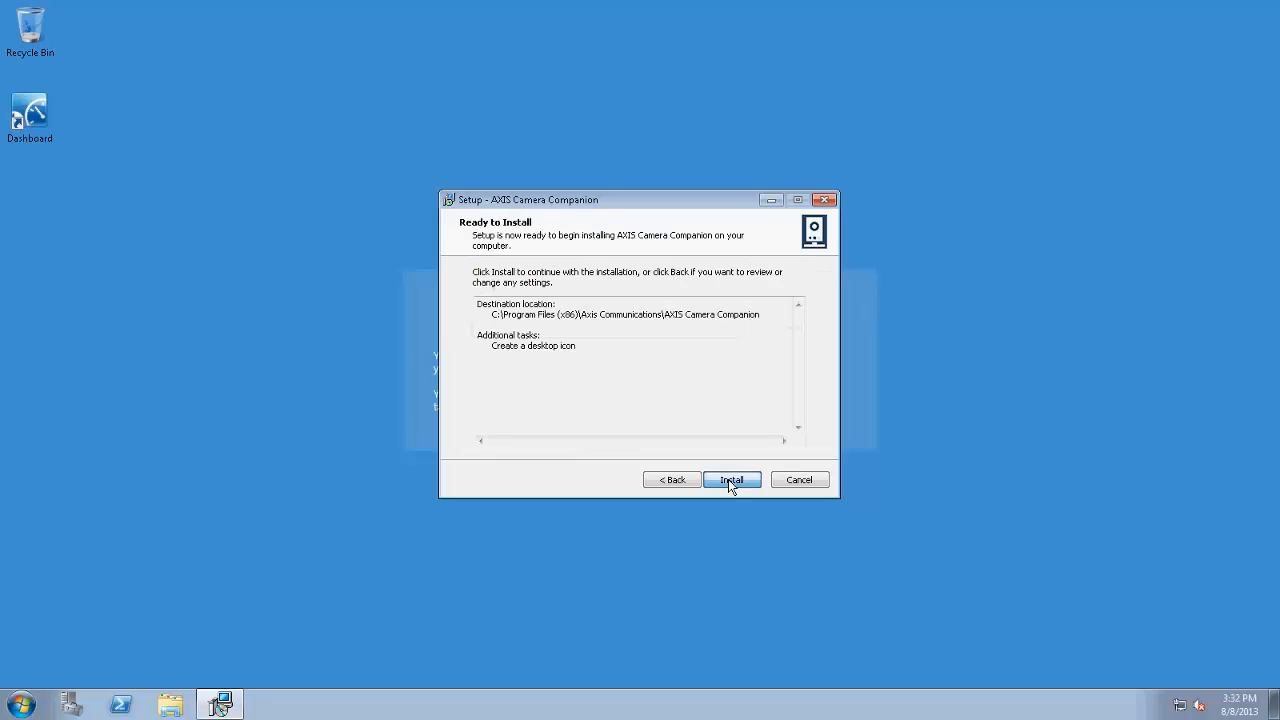
left_click(731, 479)
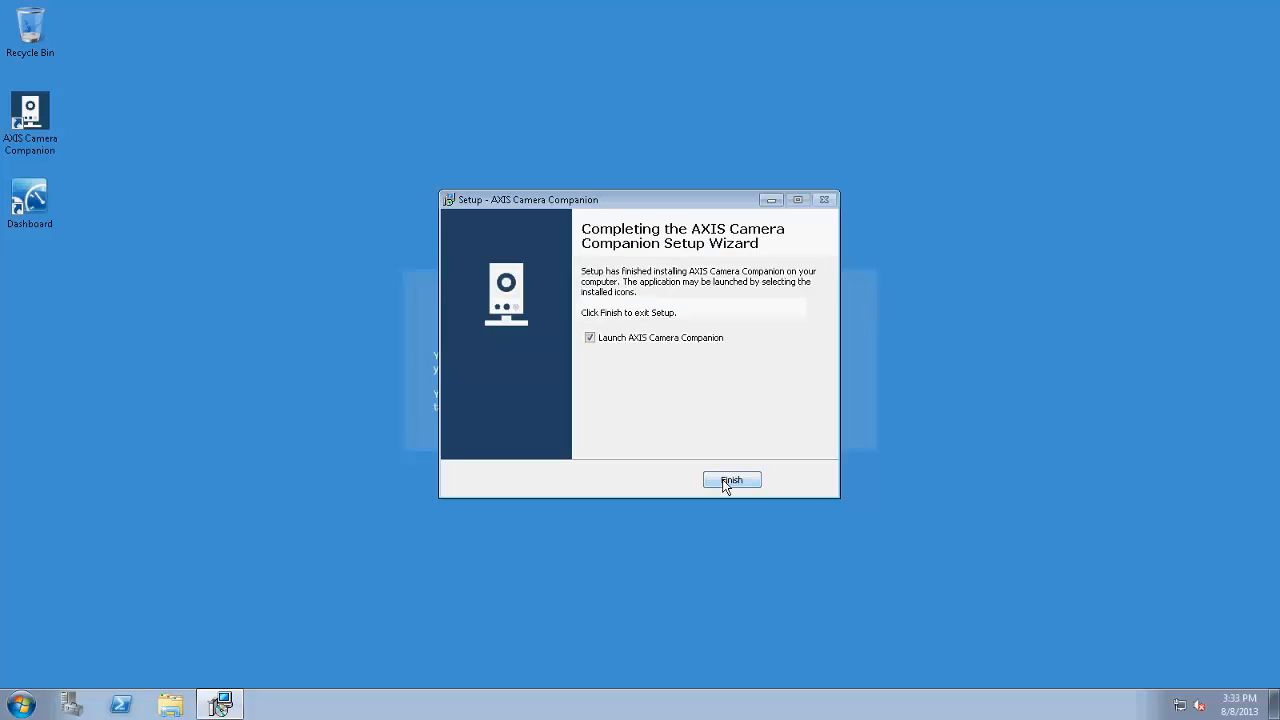
left_click(731, 480)
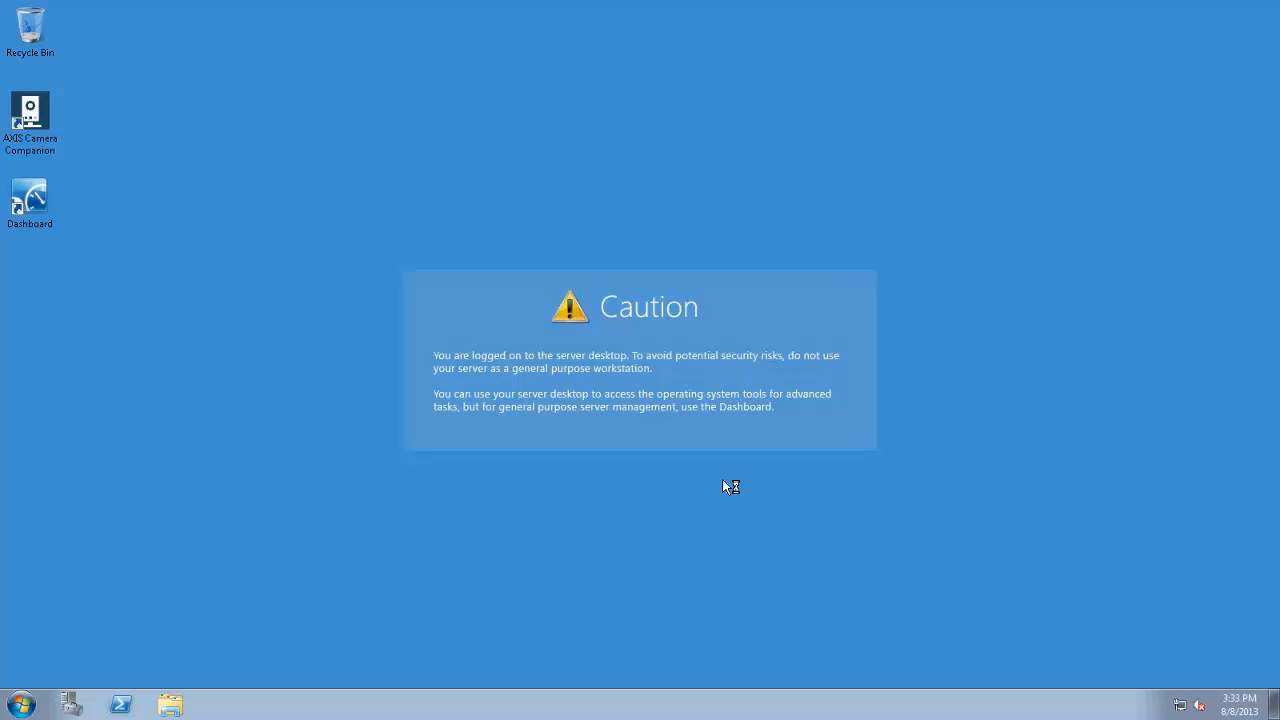
Launch AXIS Camera Companion, sign in with the MyAxis credentials, and grant app access.
double_click(30, 112)
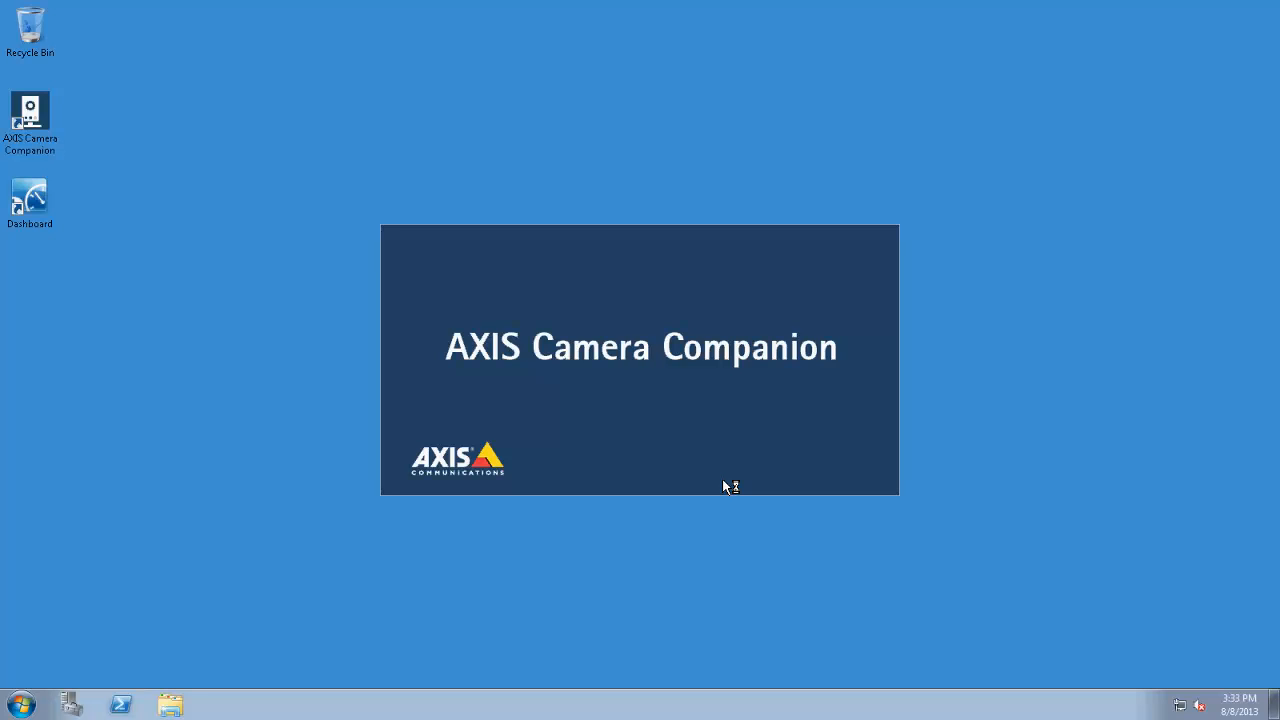
mouse_move(725, 487)
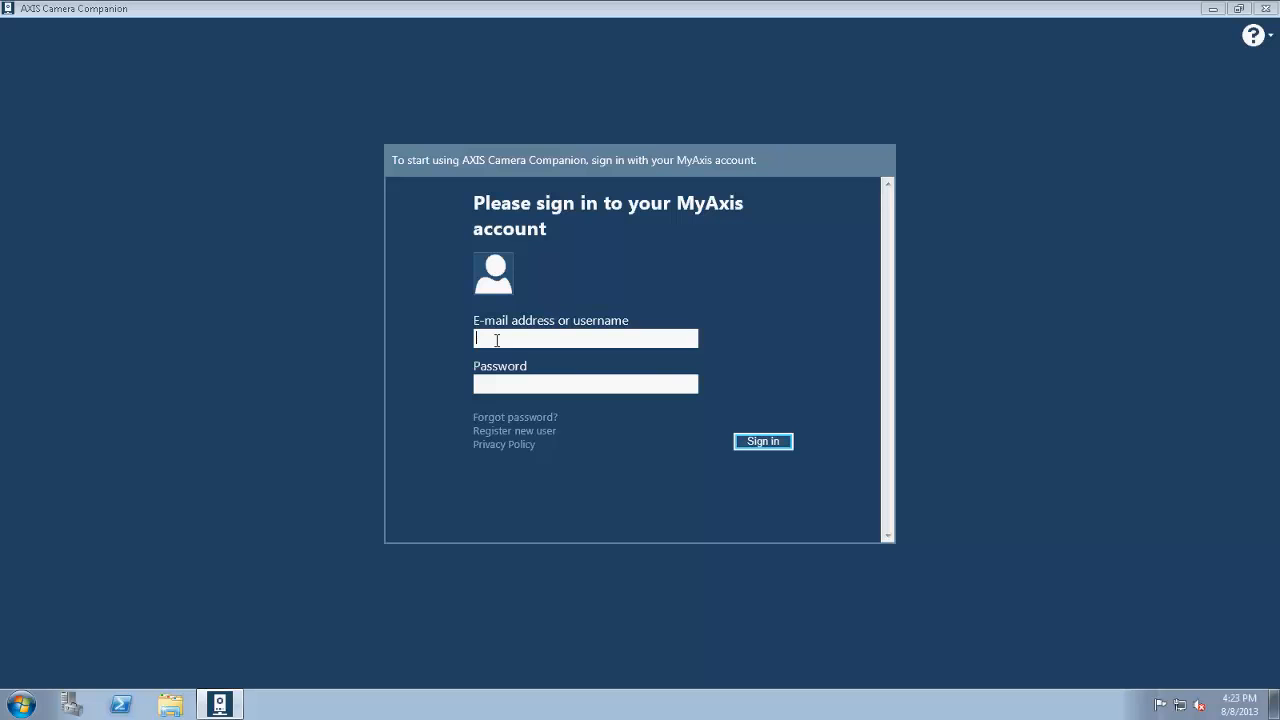
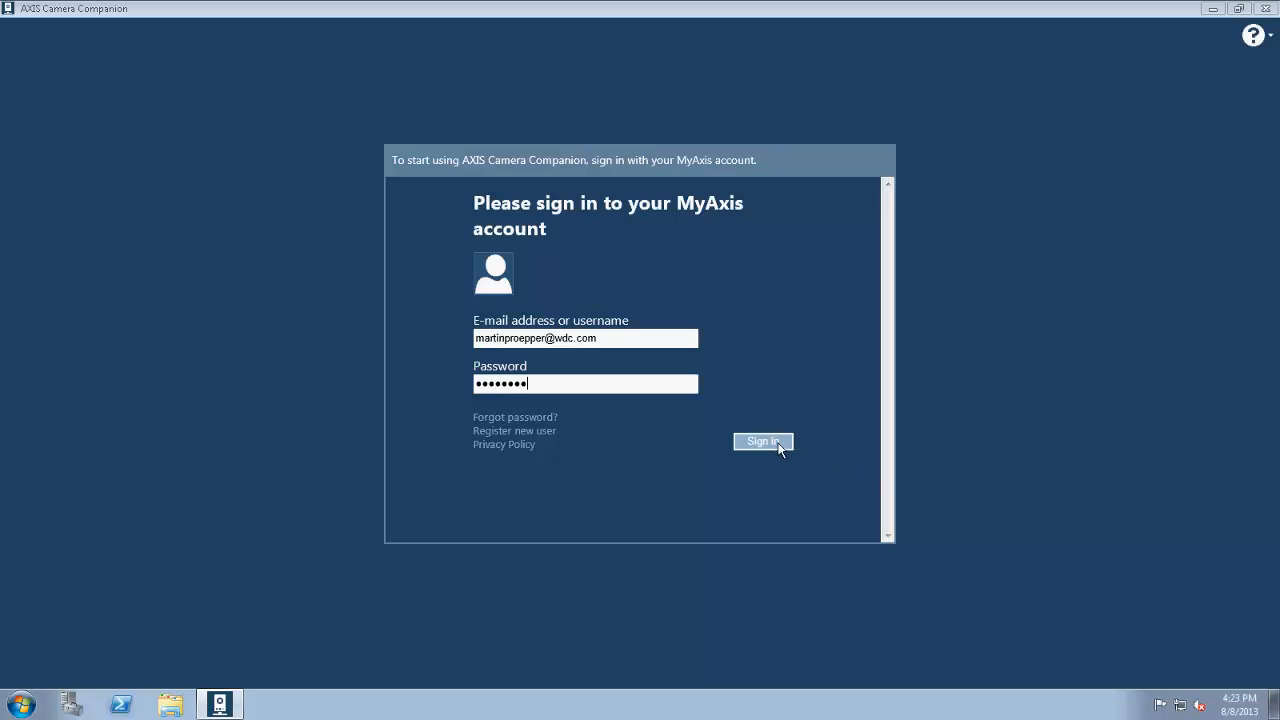
left_click(762, 441)
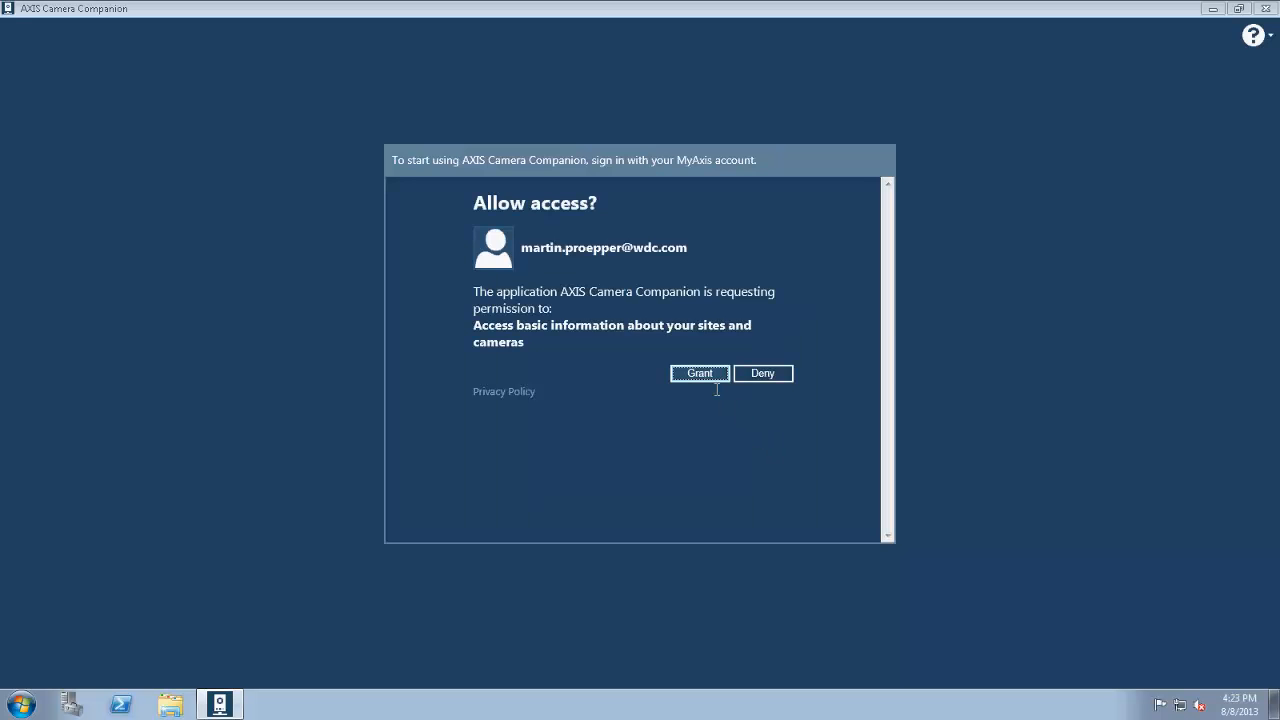
left_click(699, 373)
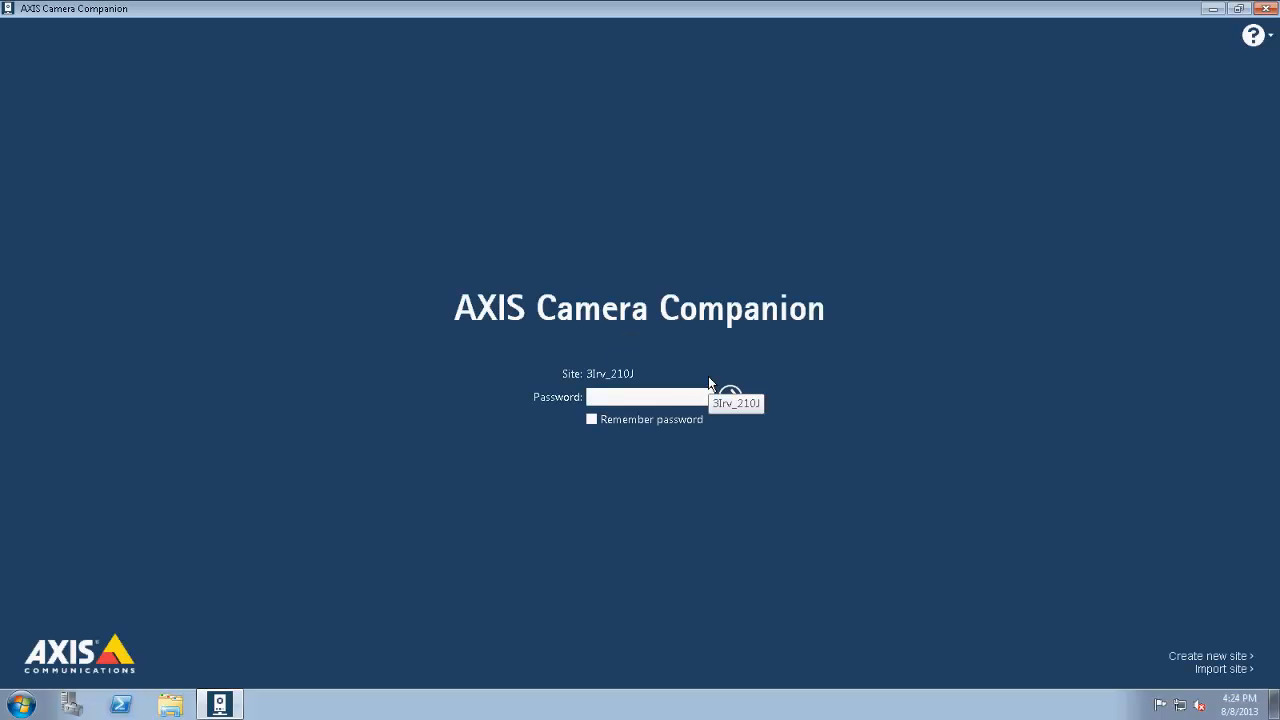
Log into site 3lrv_210J with its password and view the camera configuration list.
type("••")
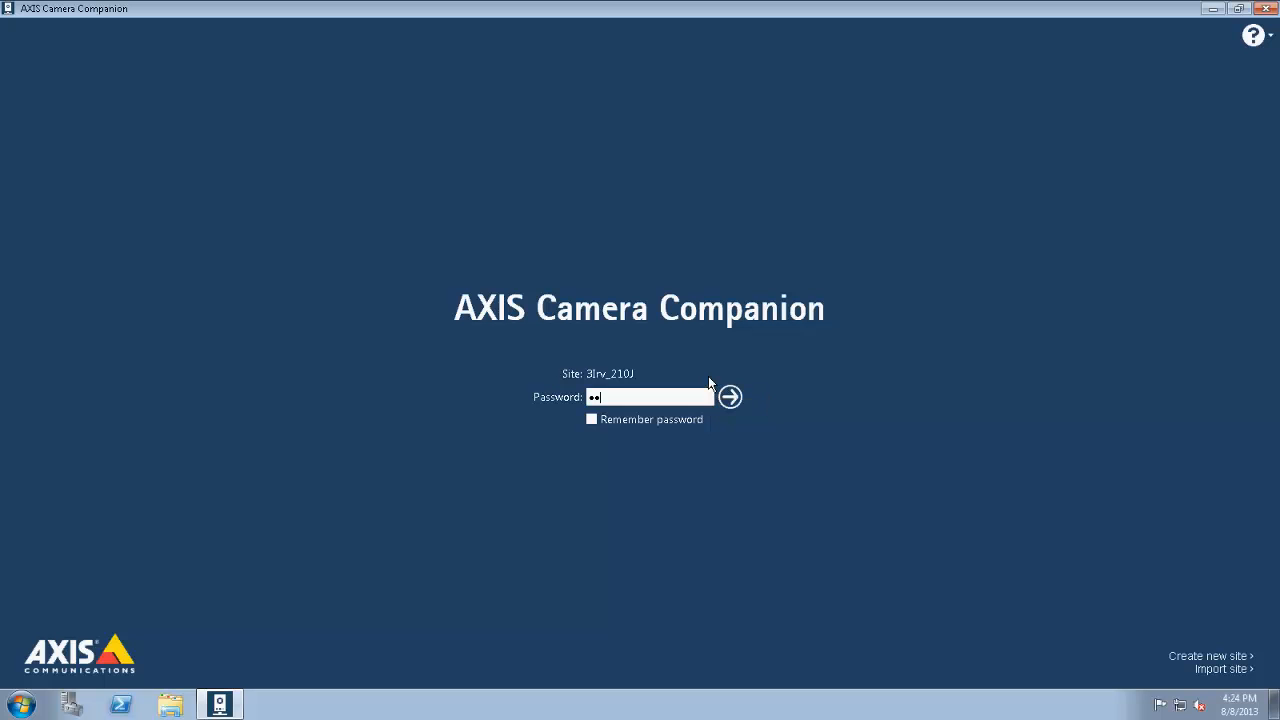
left_click(730, 397)
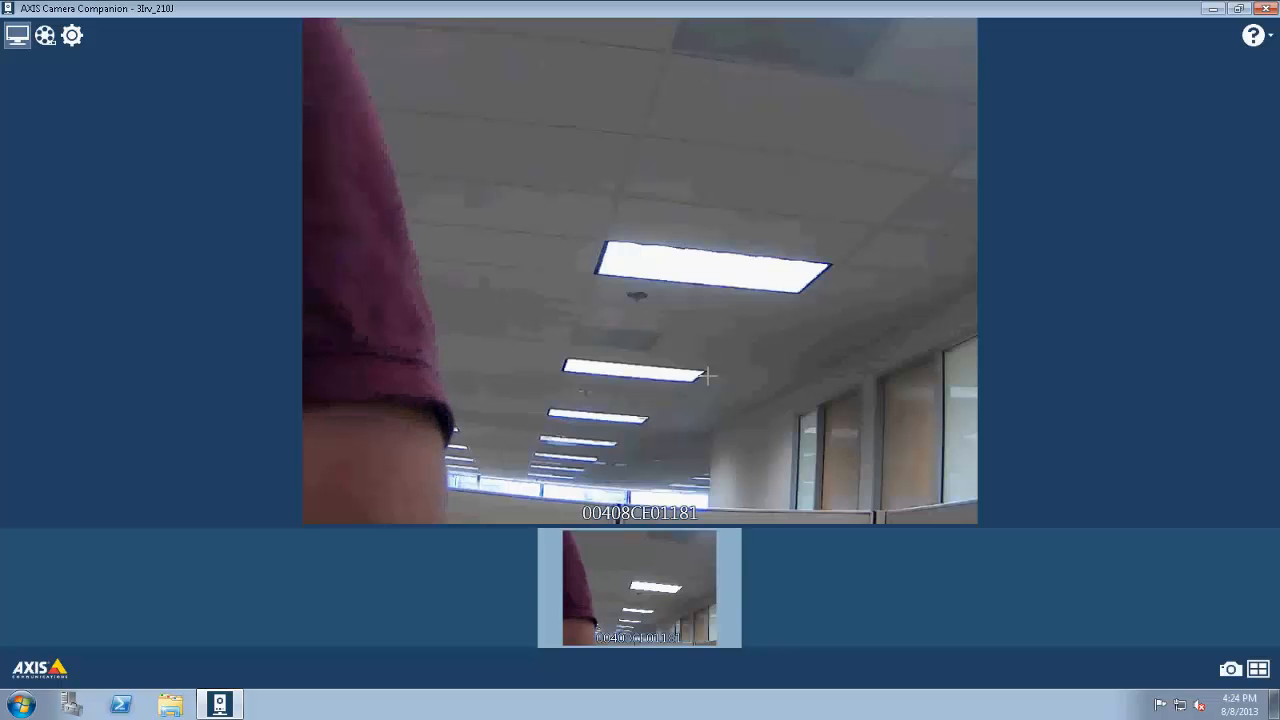
left_click(71, 35)
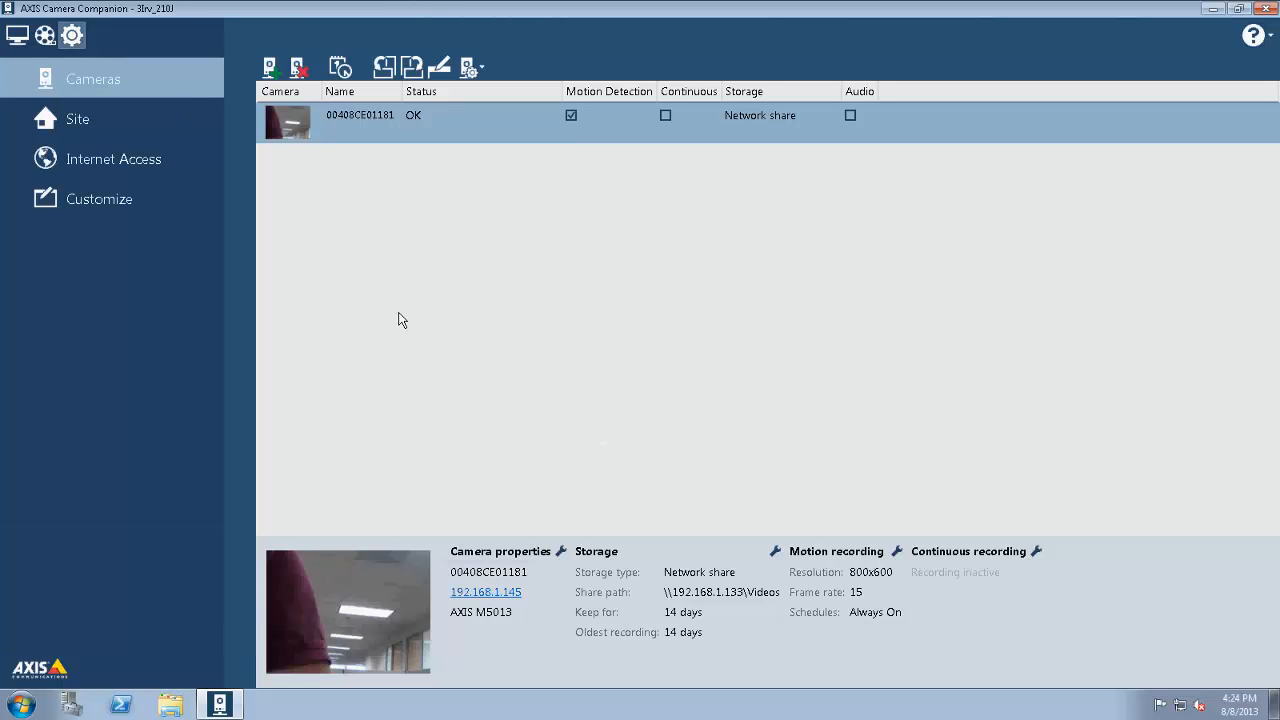
mouse_move(400, 347)
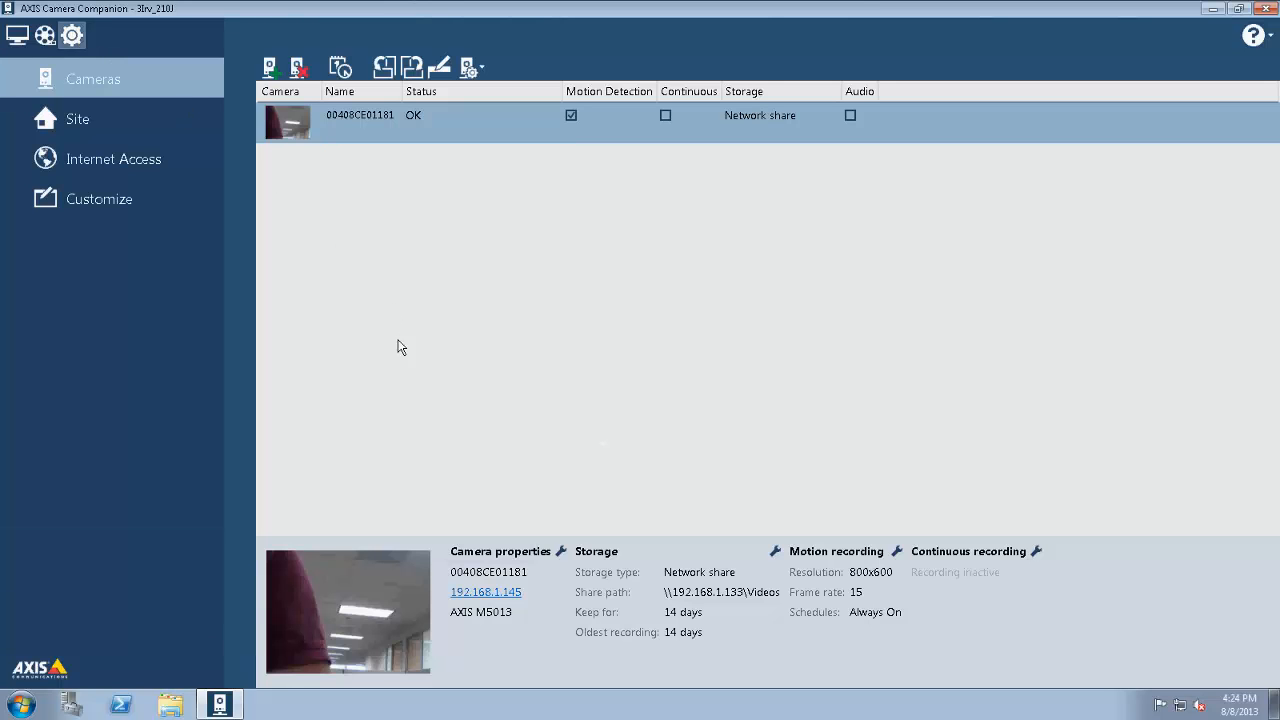
mouse_move(705, 590)
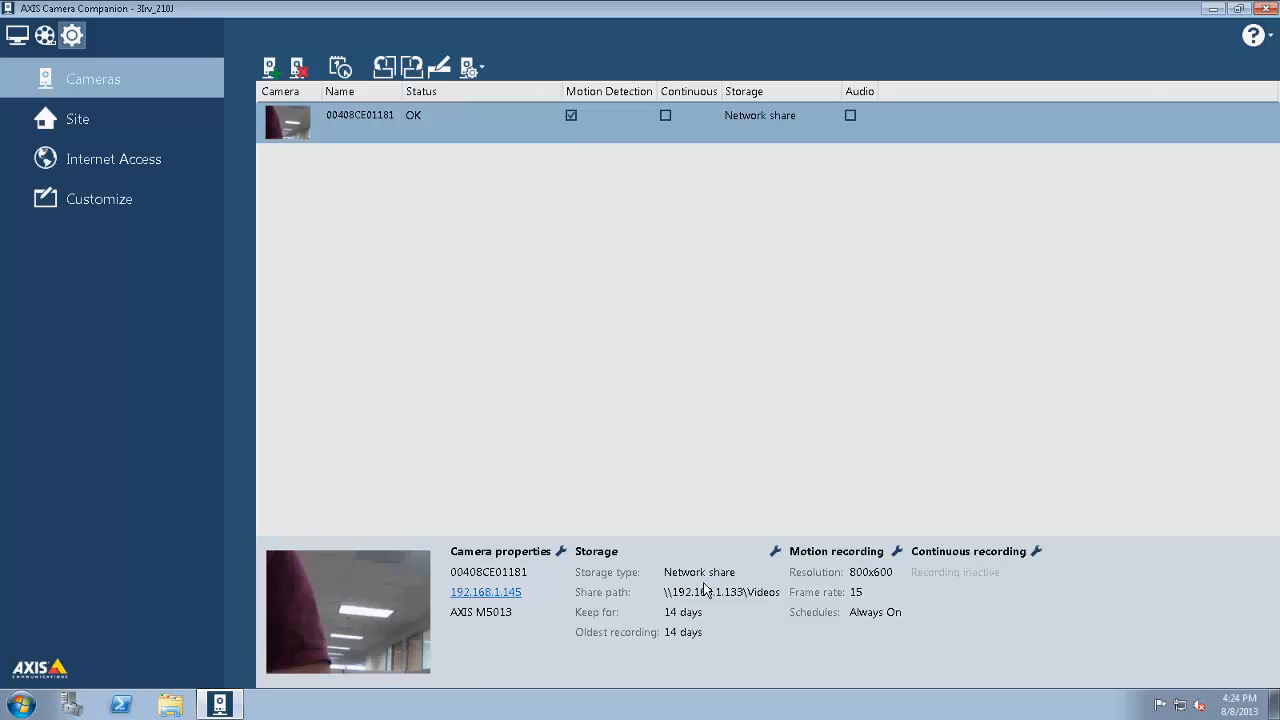
mouse_move(348, 549)
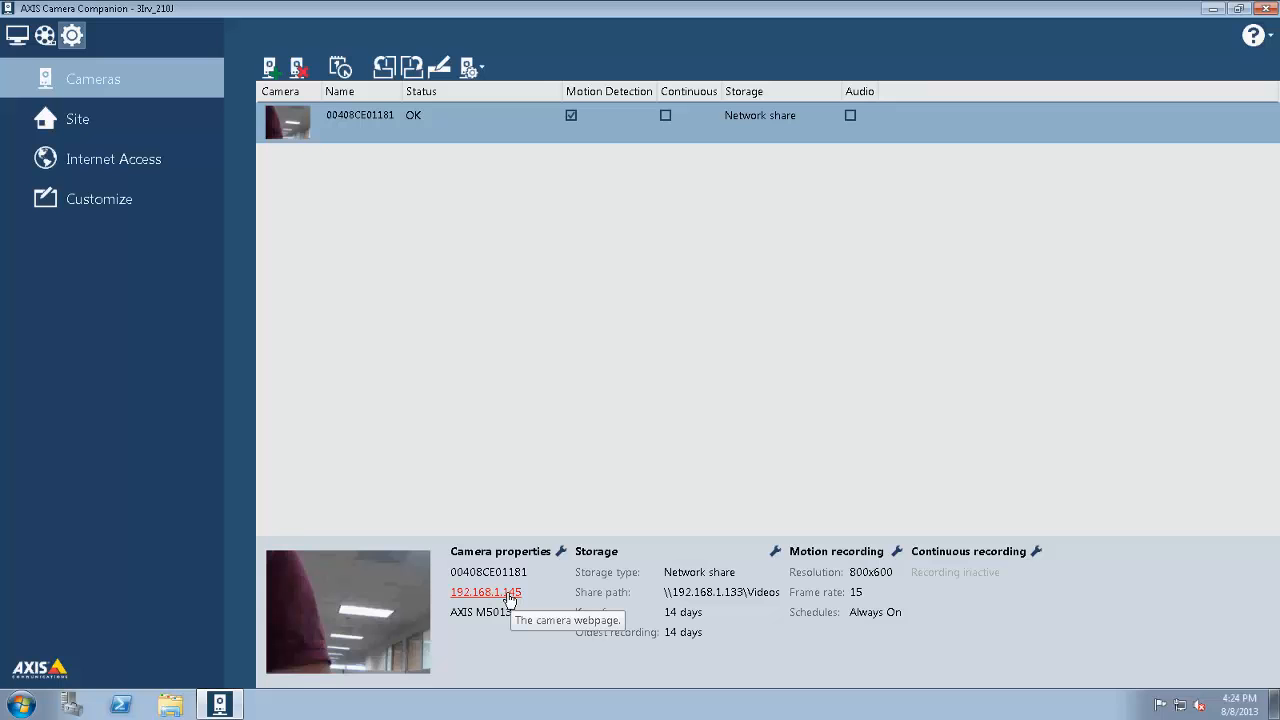
Open the camera's 192.168.1.145 web page, accepting the advanced-settings warning and logging in.
left_click(485, 591)
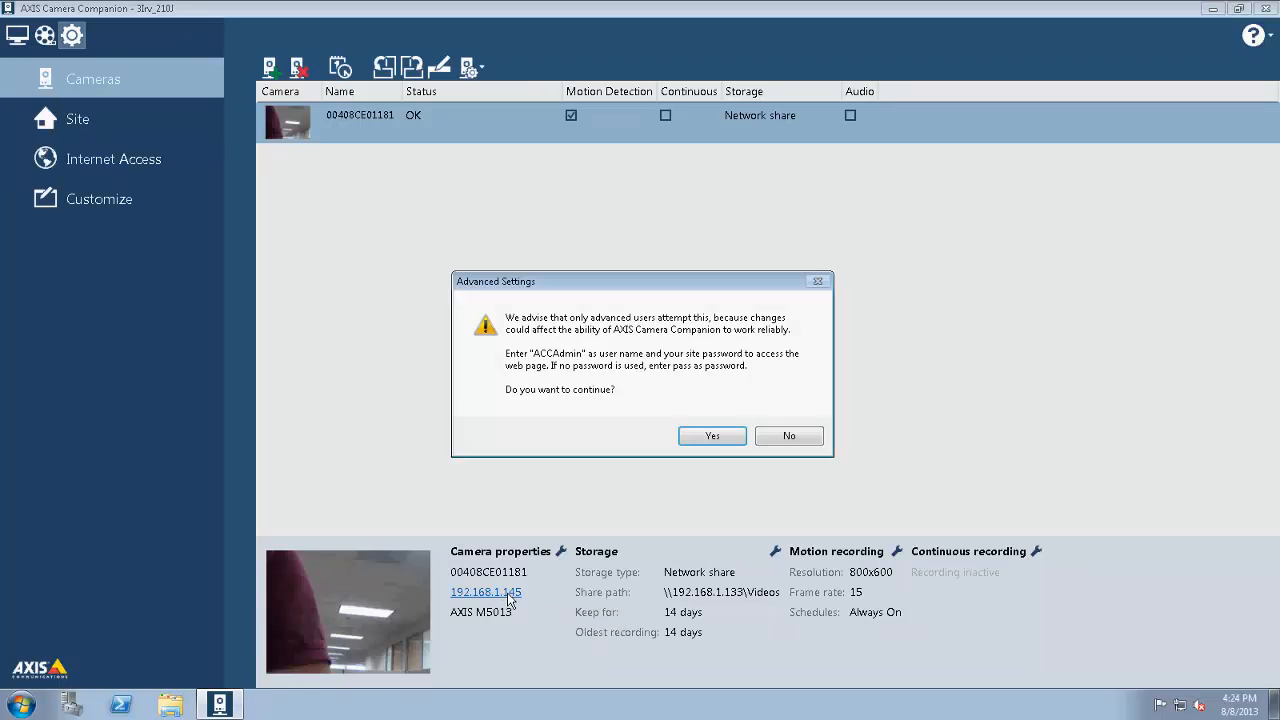
mouse_move(712, 436)
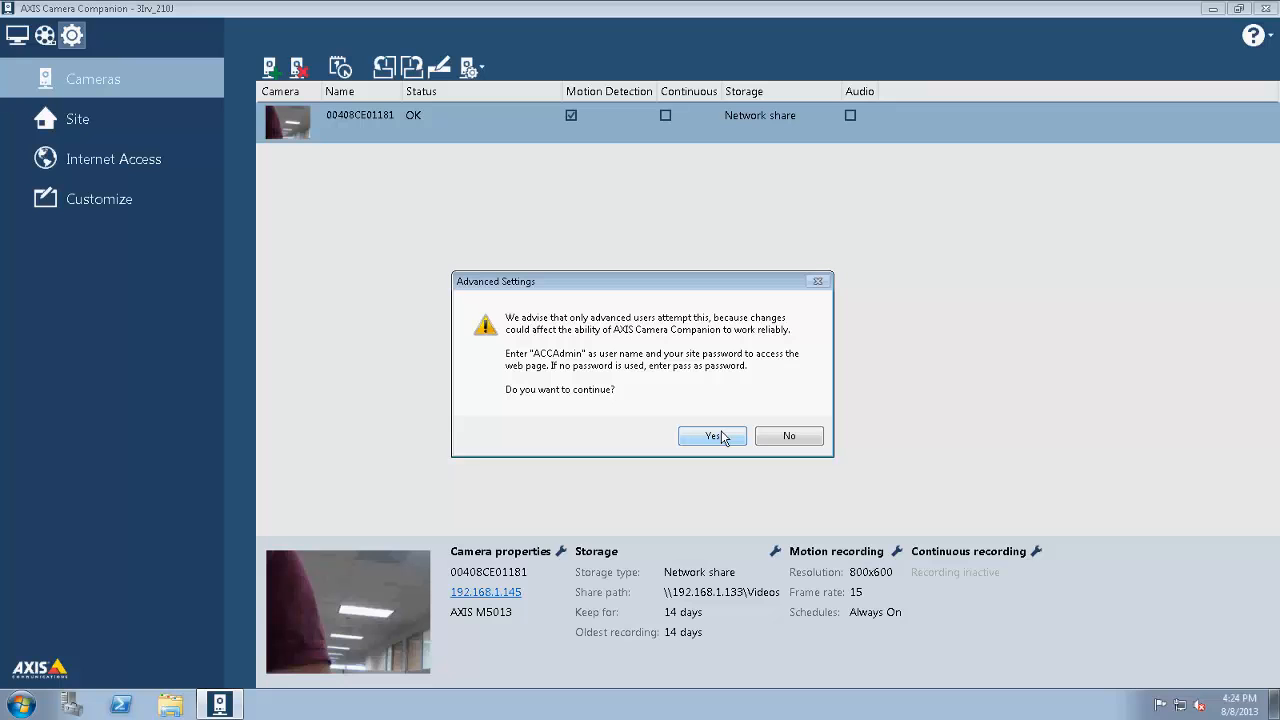
left_click(712, 436)
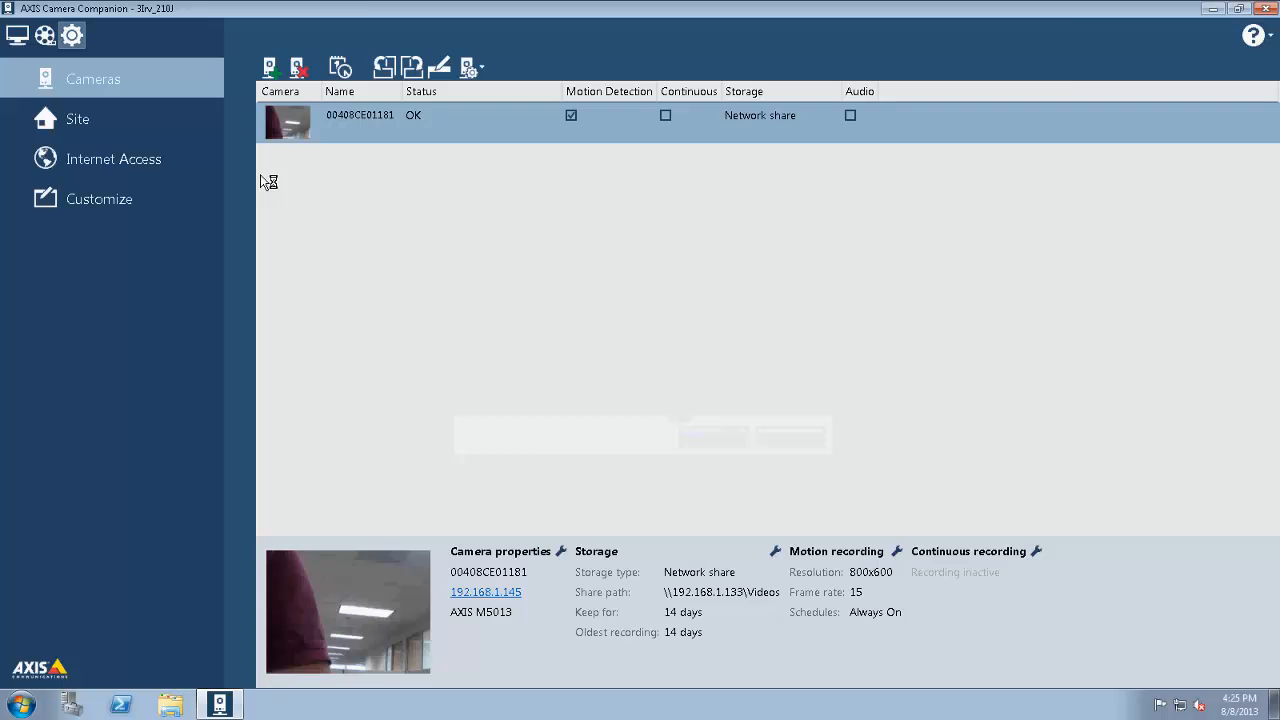
left_click(485, 591)
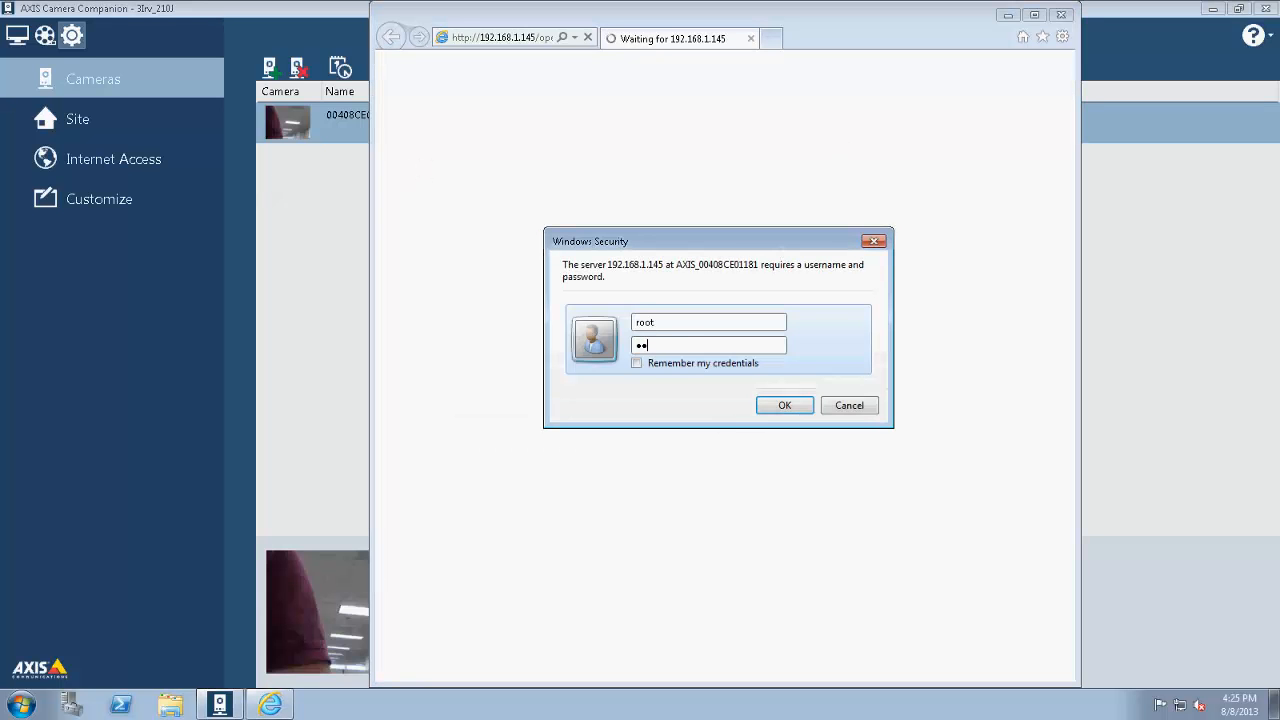
left_click(784, 405)
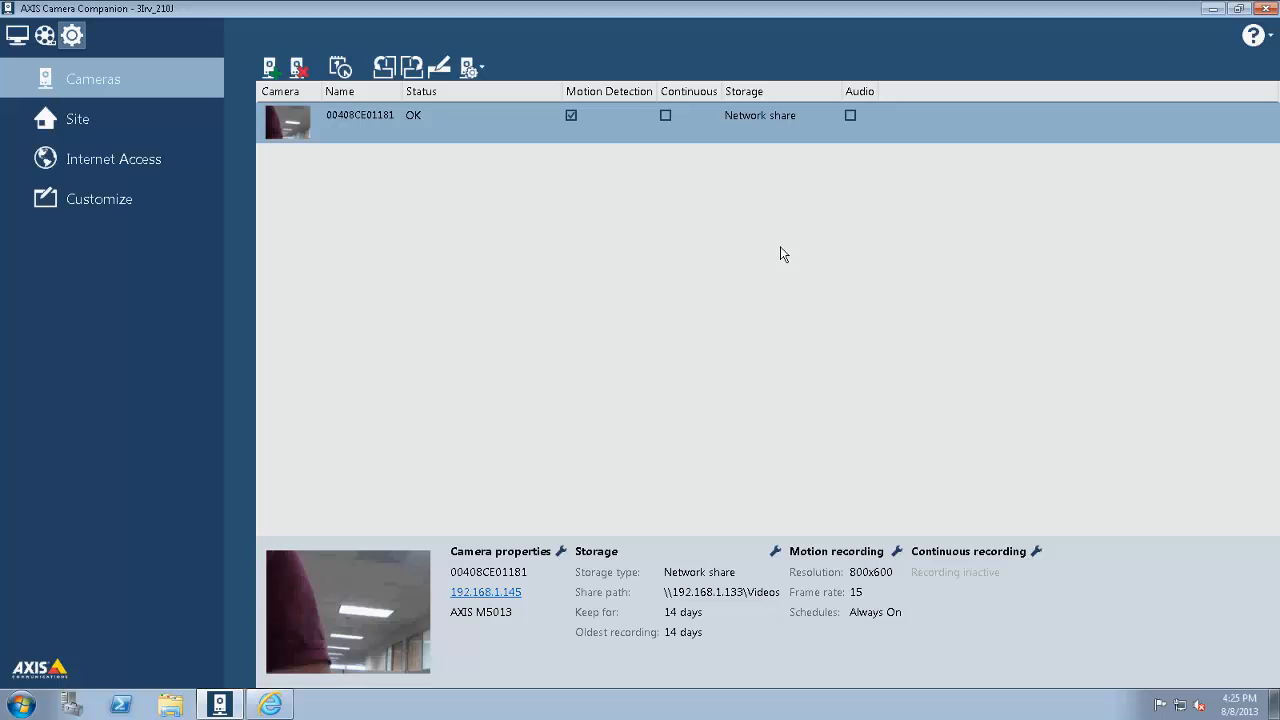
mouse_move(753, 257)
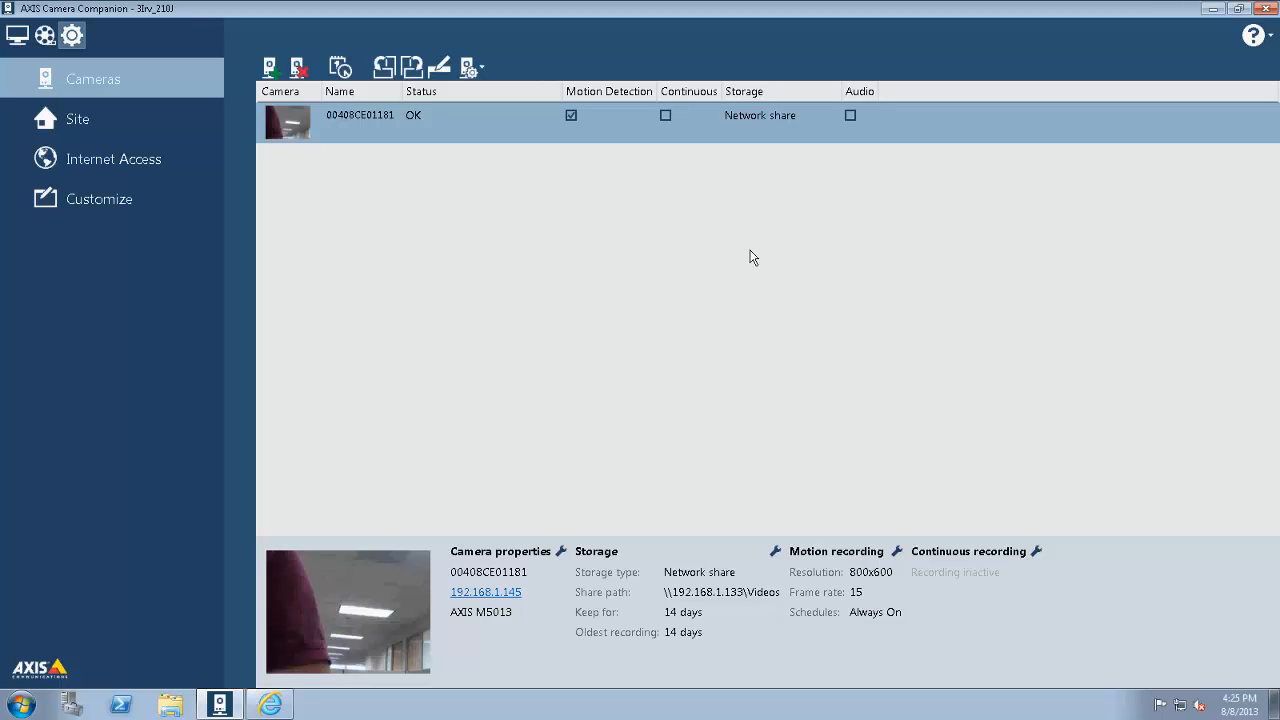
mouse_move(469, 67)
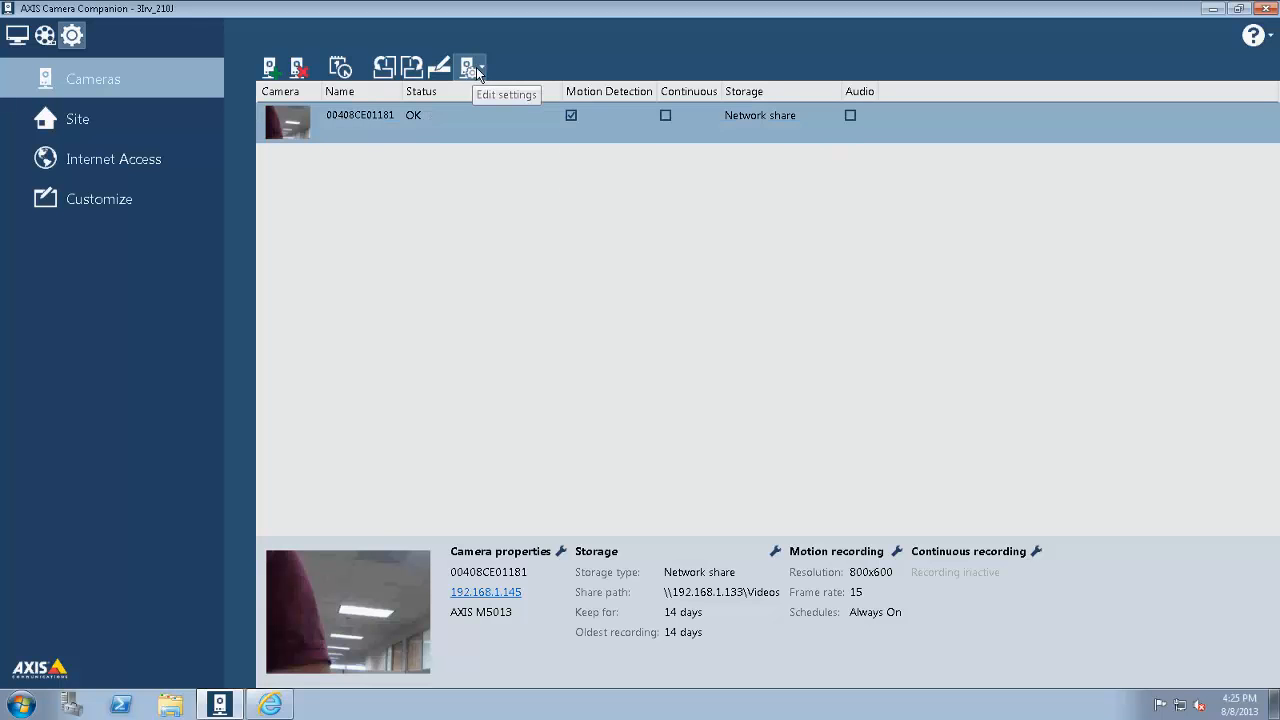
In the camera's Storage settings, raise Days to keep recordings from 14 to 21.
left_click(470, 67)
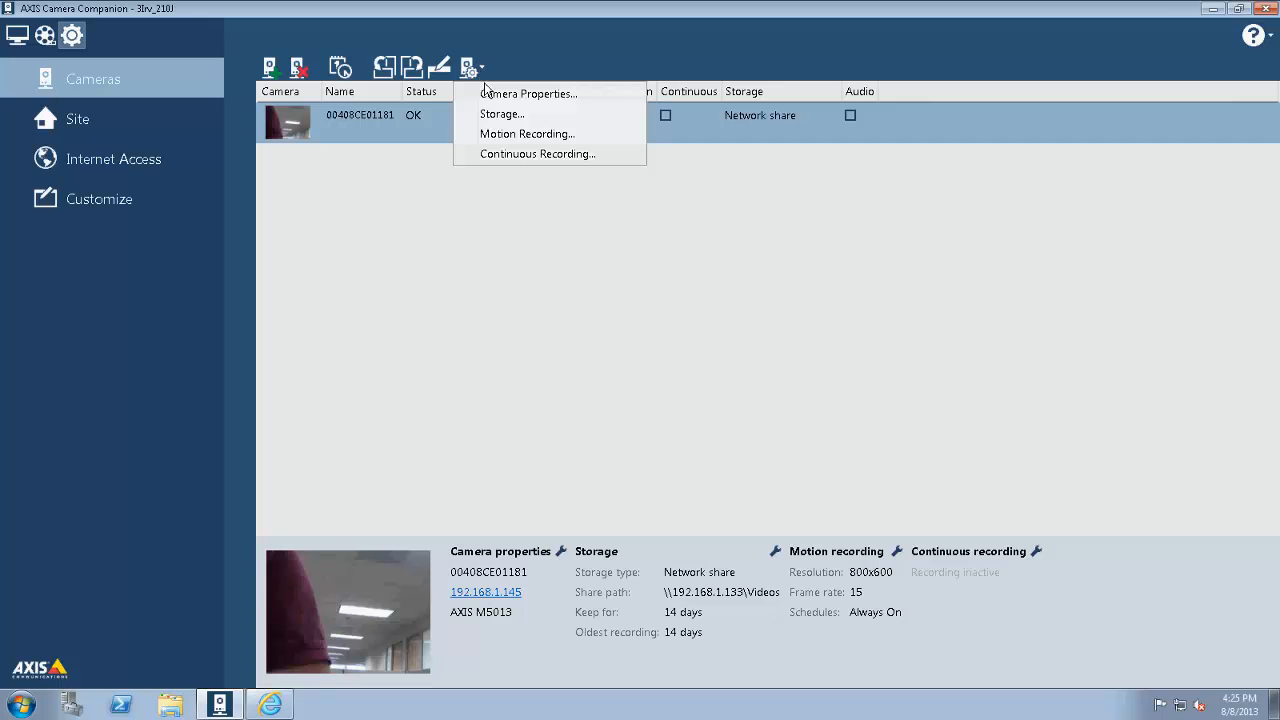
mouse_move(500, 114)
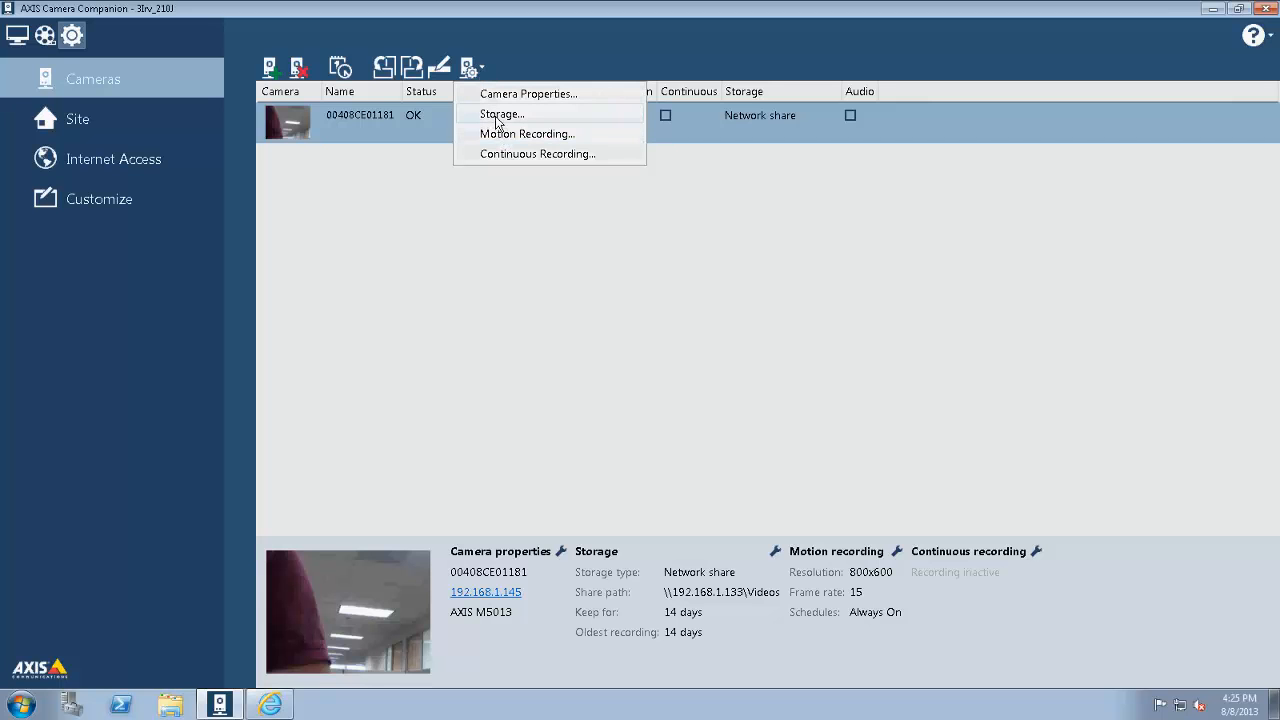
left_click(503, 114)
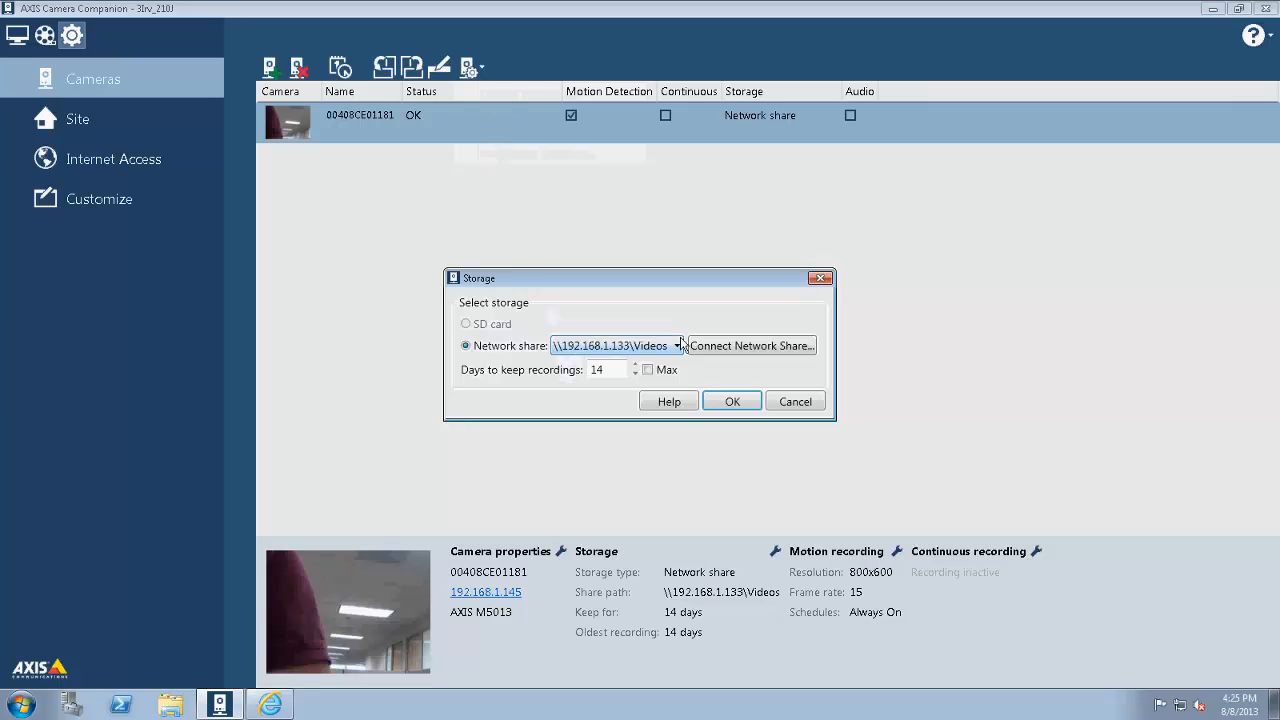
mouse_move(670, 347)
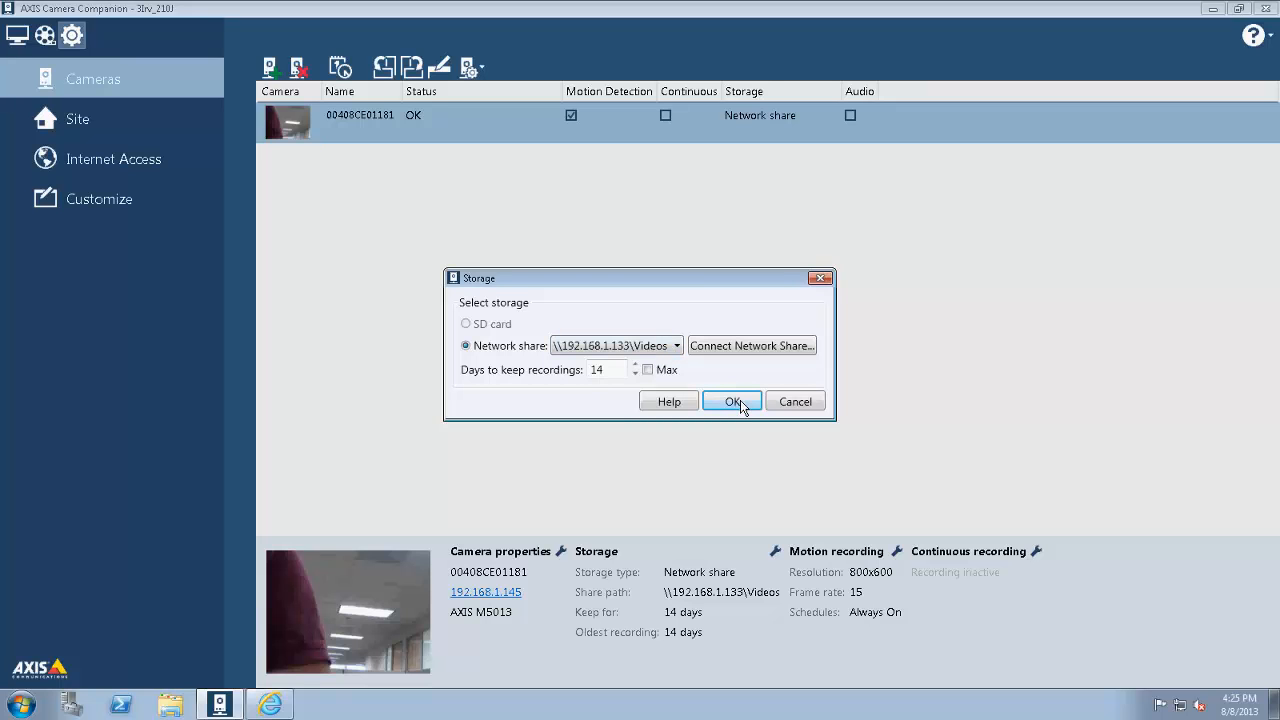
mouse_move(647, 372)
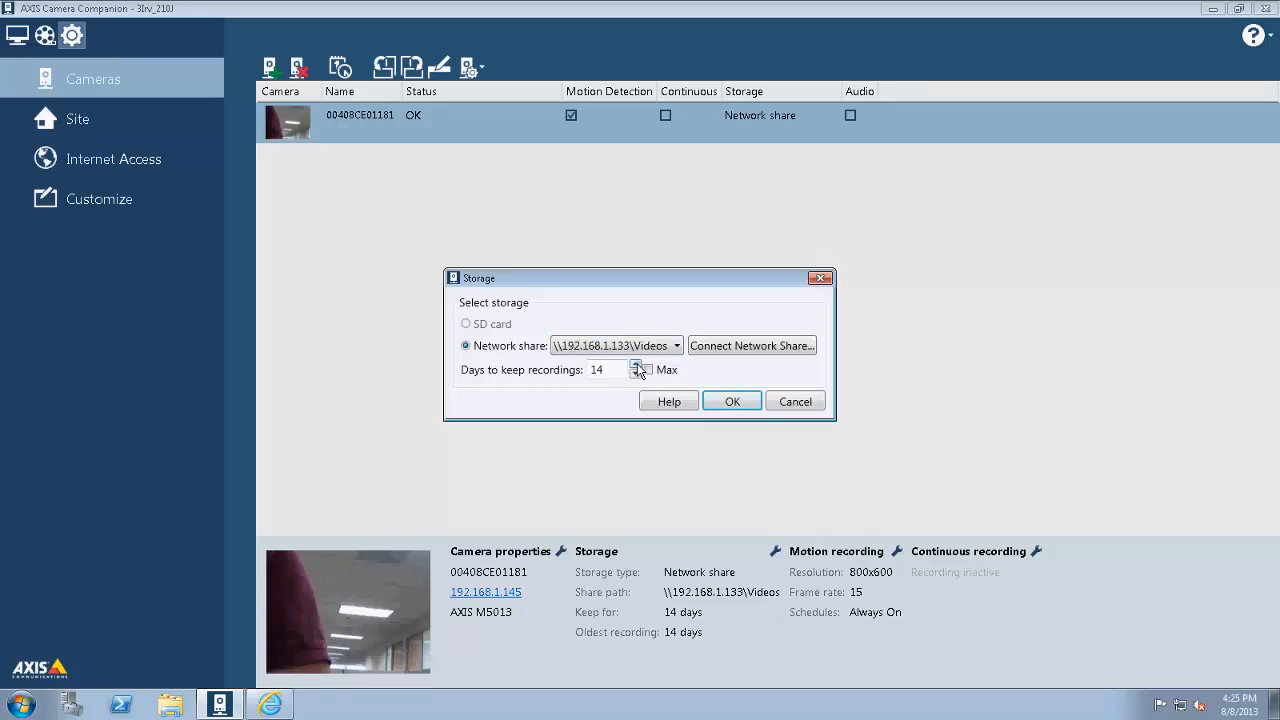
left_click(641, 365)
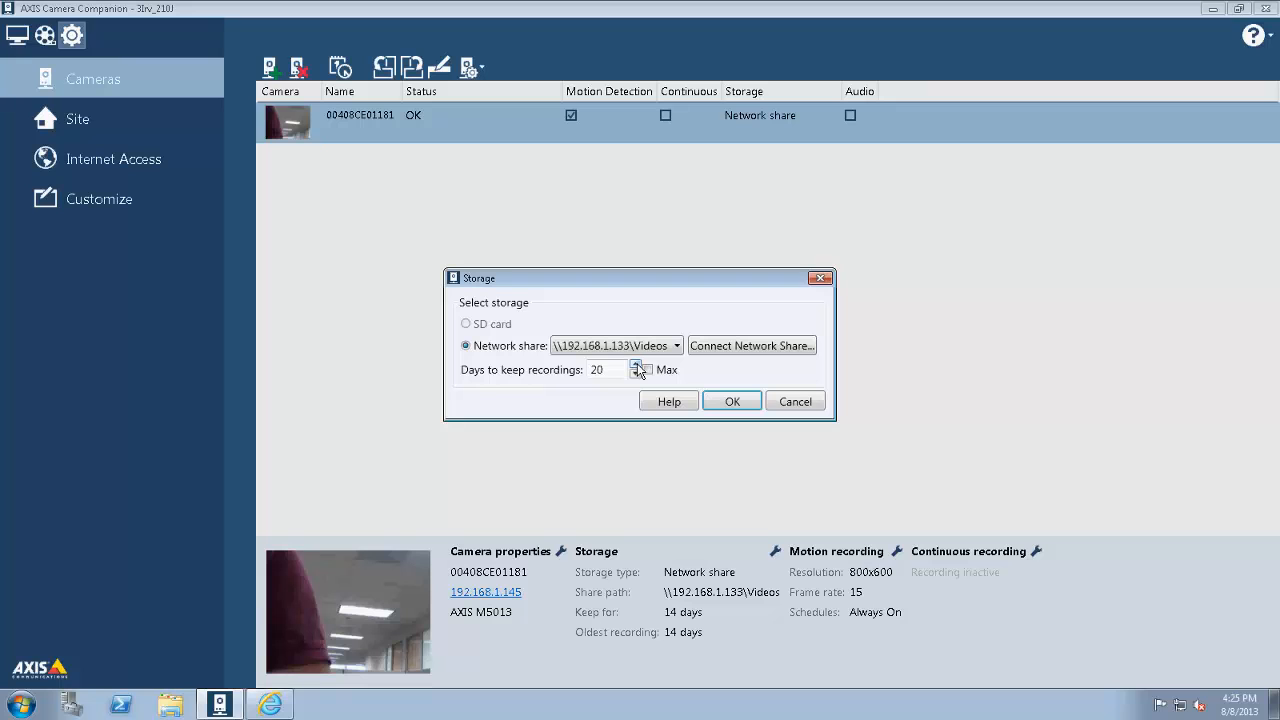
left_click(640, 365)
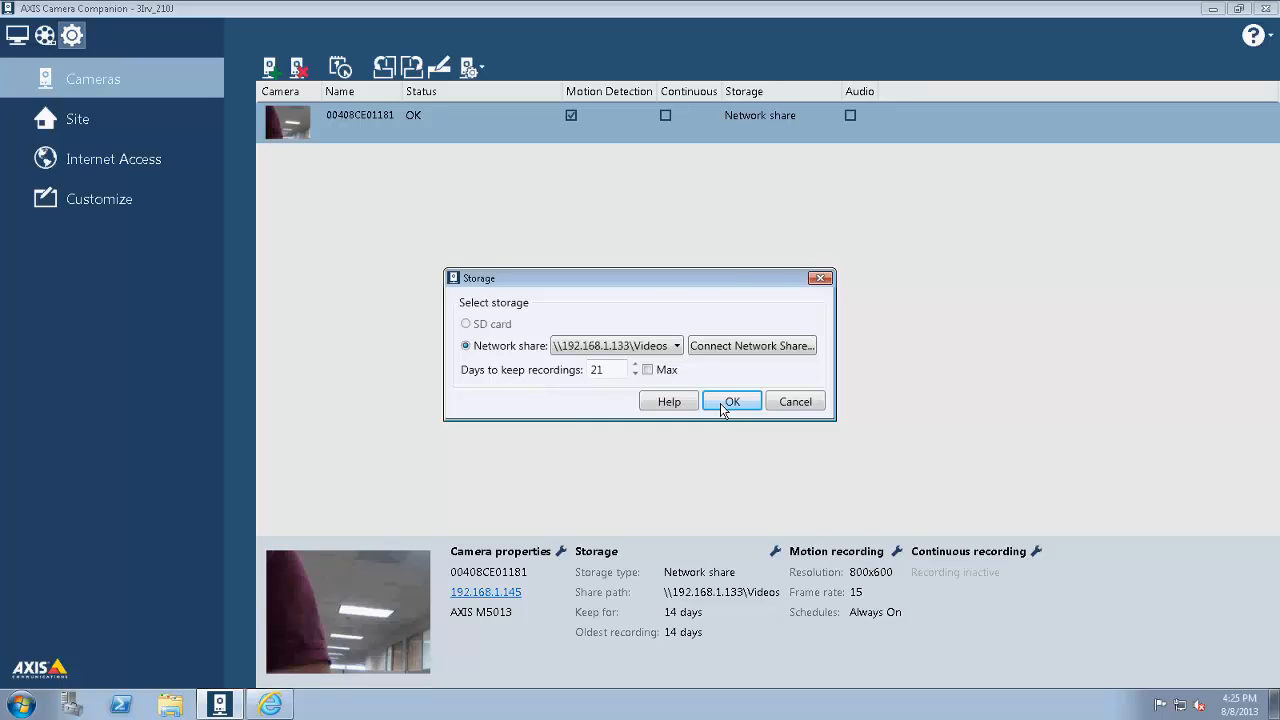
left_click(731, 401)
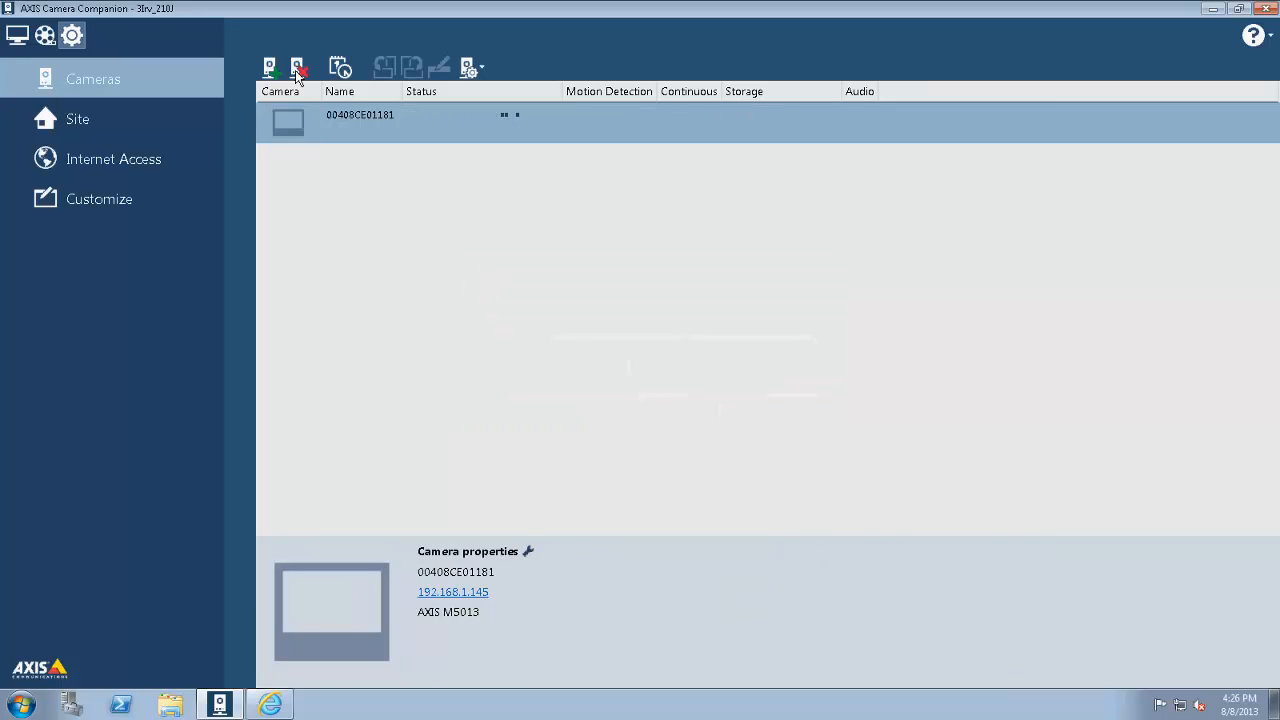
mouse_move(341, 67)
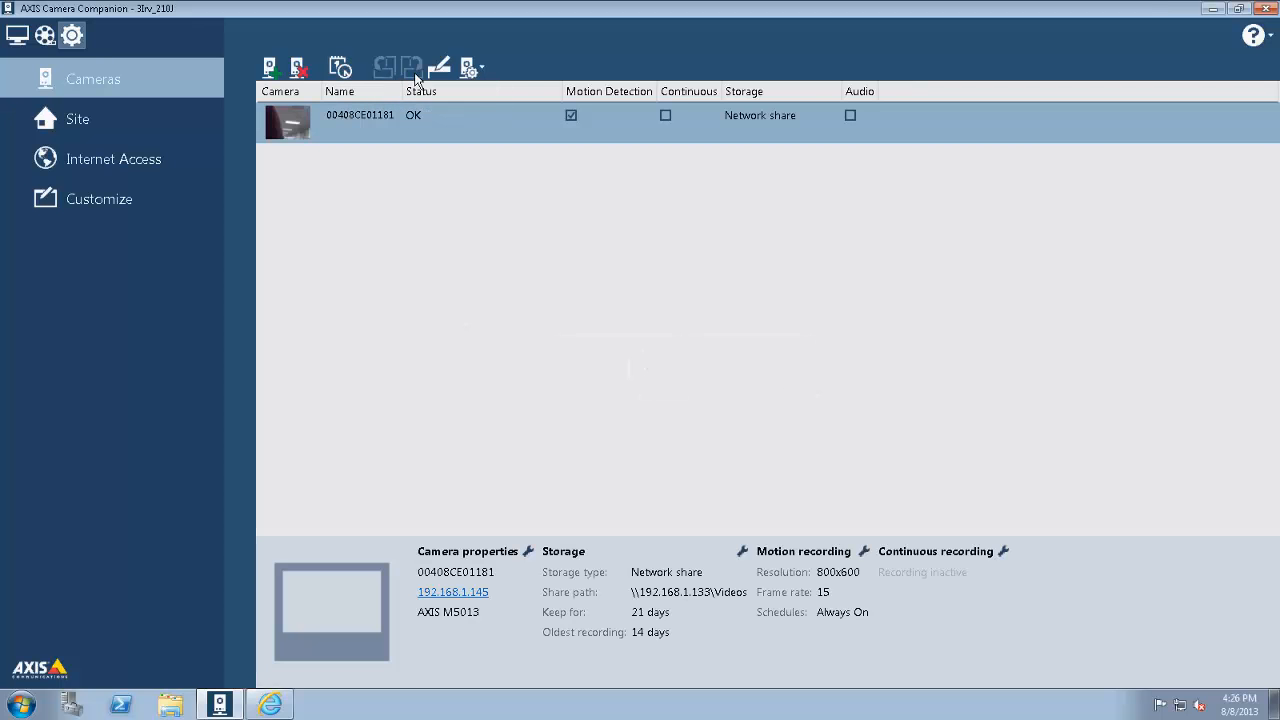
mouse_move(469, 67)
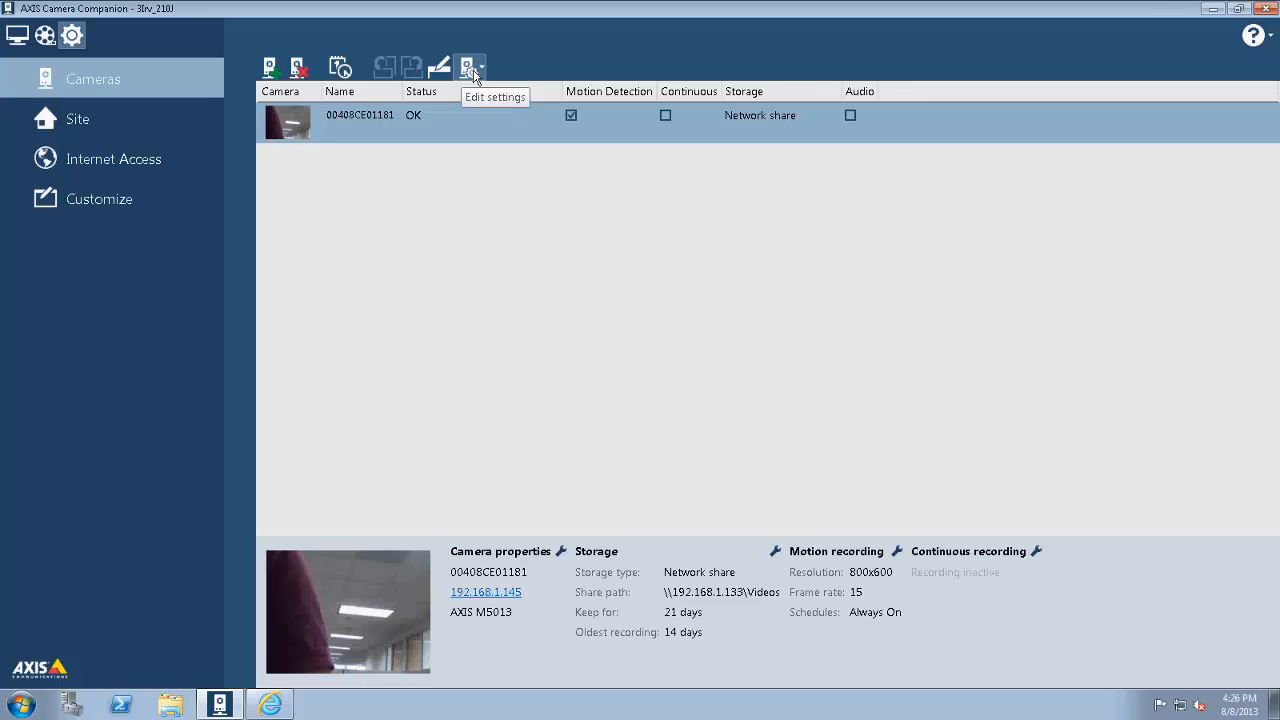
mouse_move(470, 67)
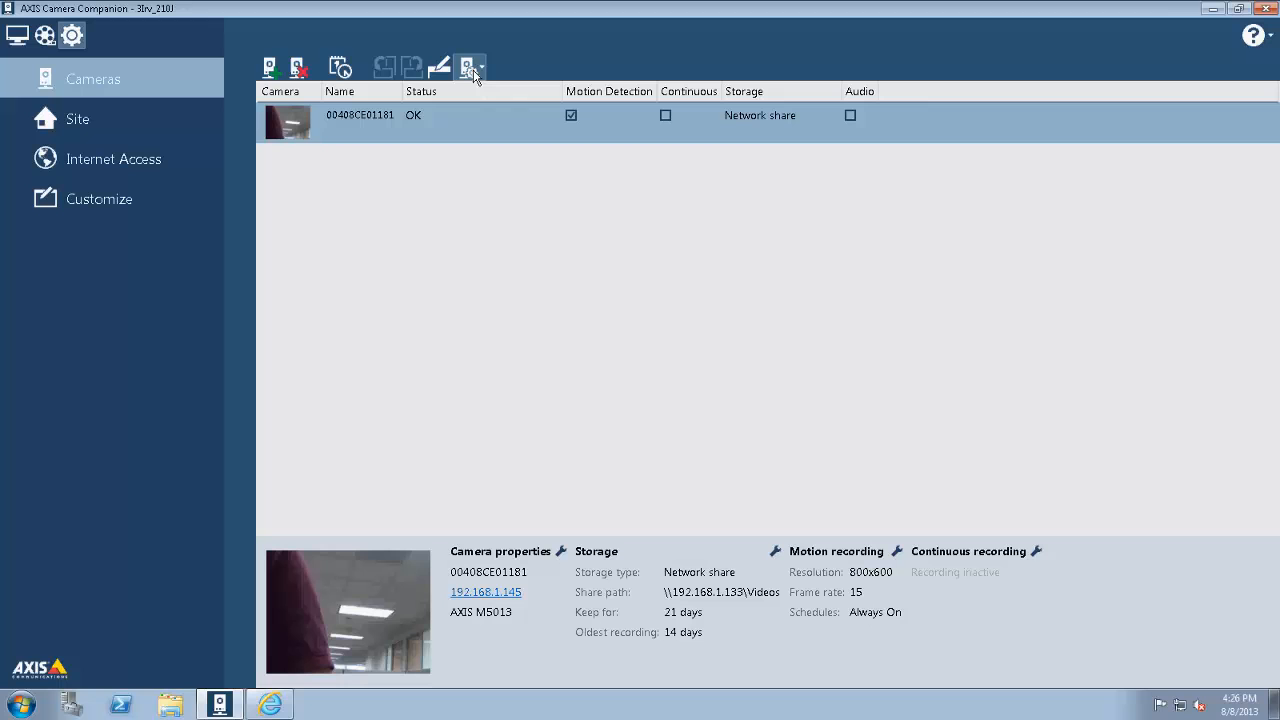
mouse_move(820, 169)
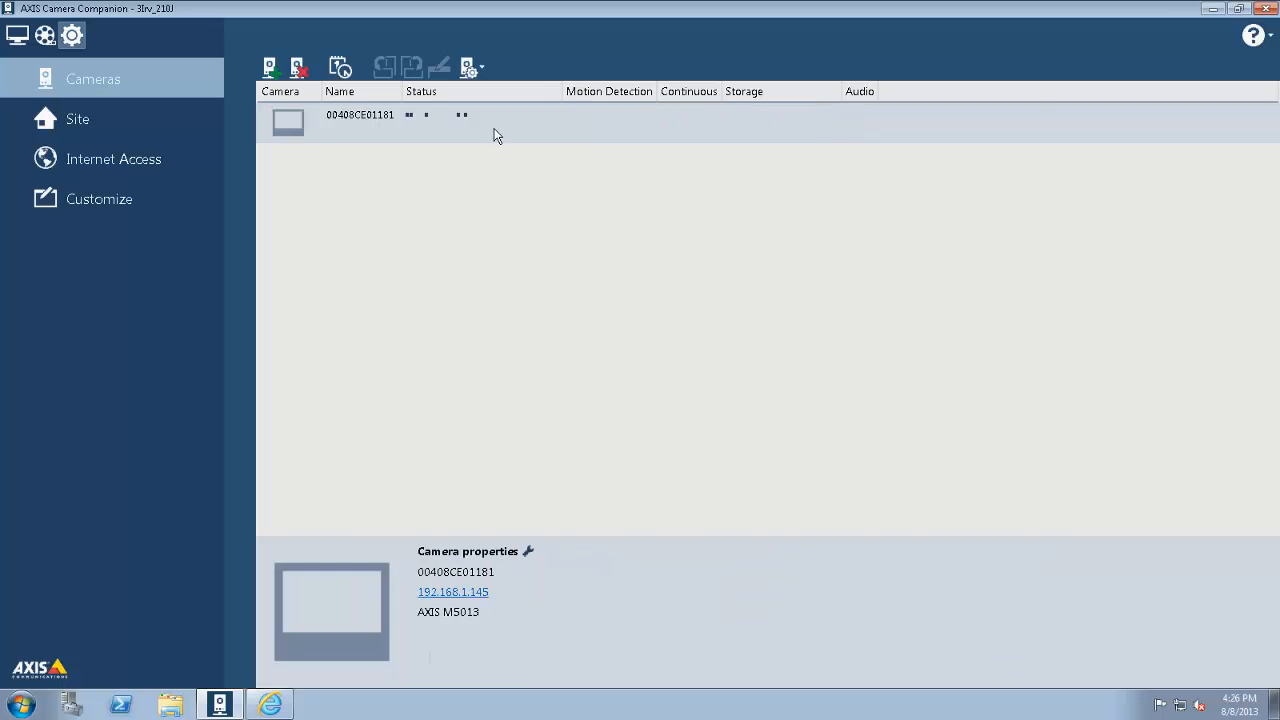
Open Time Settings, decline the lost-recordings warning, and cancel without changes.
left_click(340, 67)
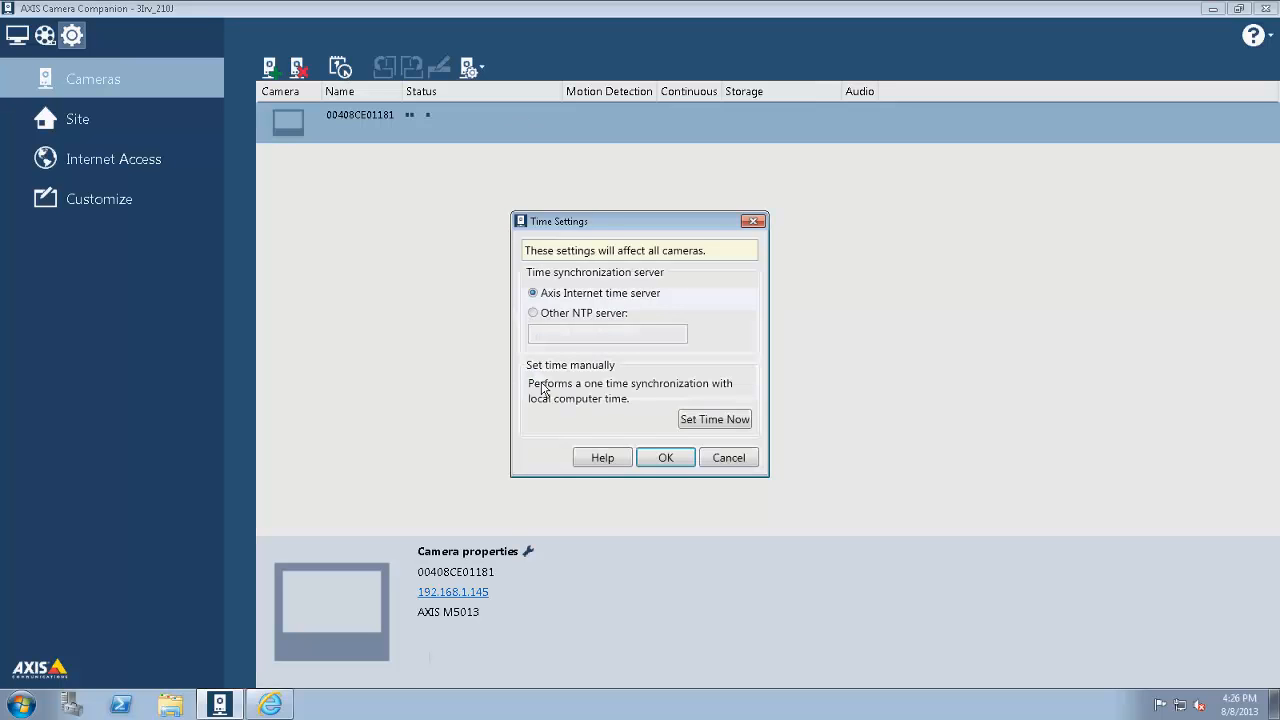
left_click(665, 457)
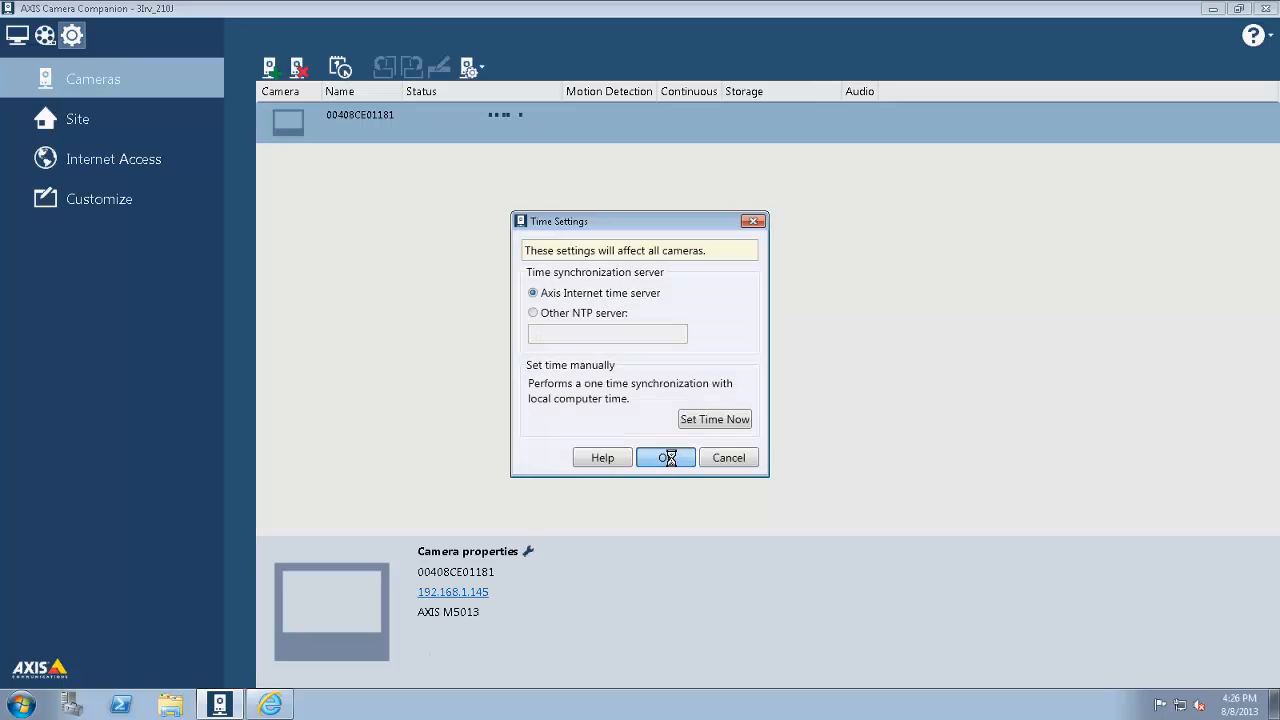
left_click(665, 457)
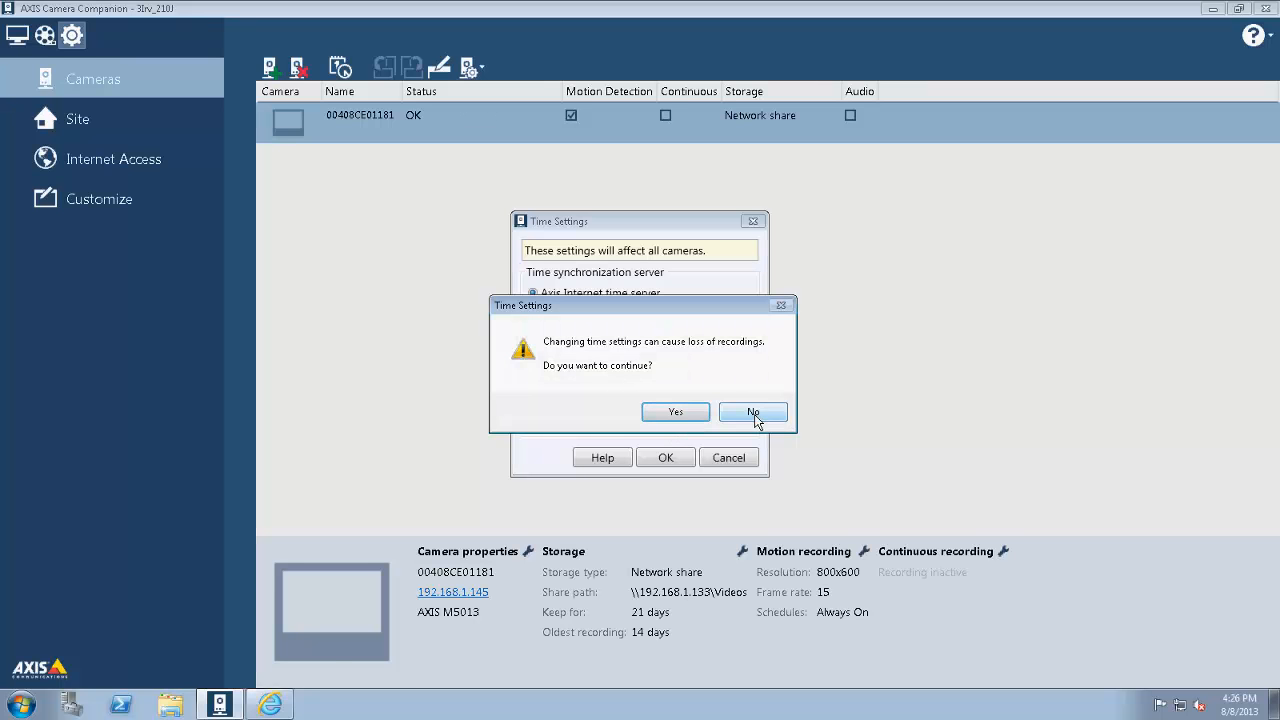
left_click(753, 412)
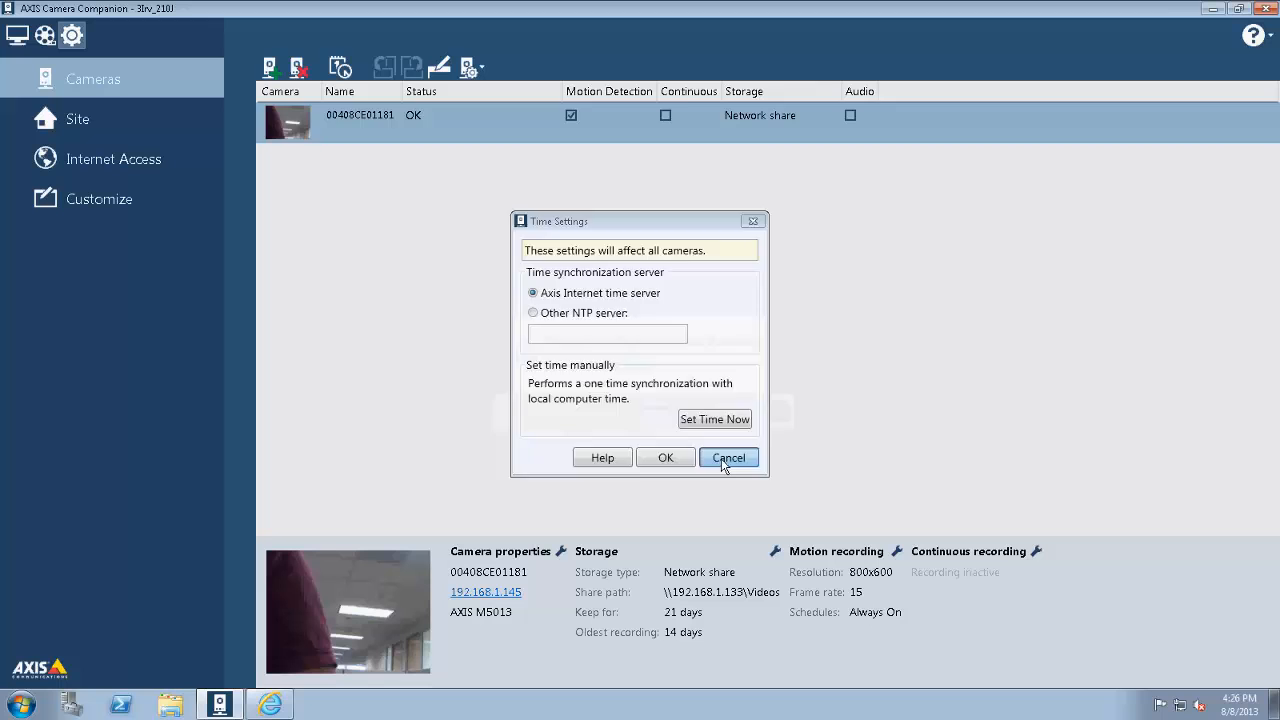
left_click(729, 457)
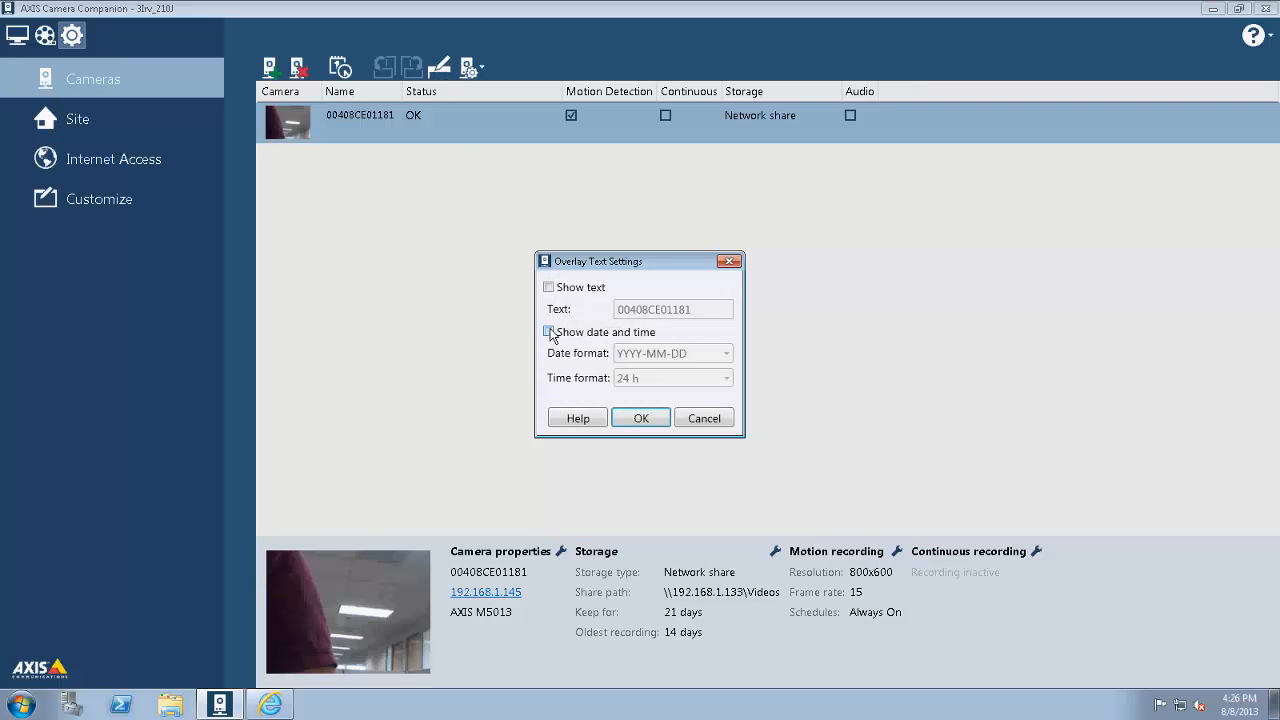
Enable Show date and time and Show text with 'AXIS-MPSentinel', then apply.
left_click(548, 331)
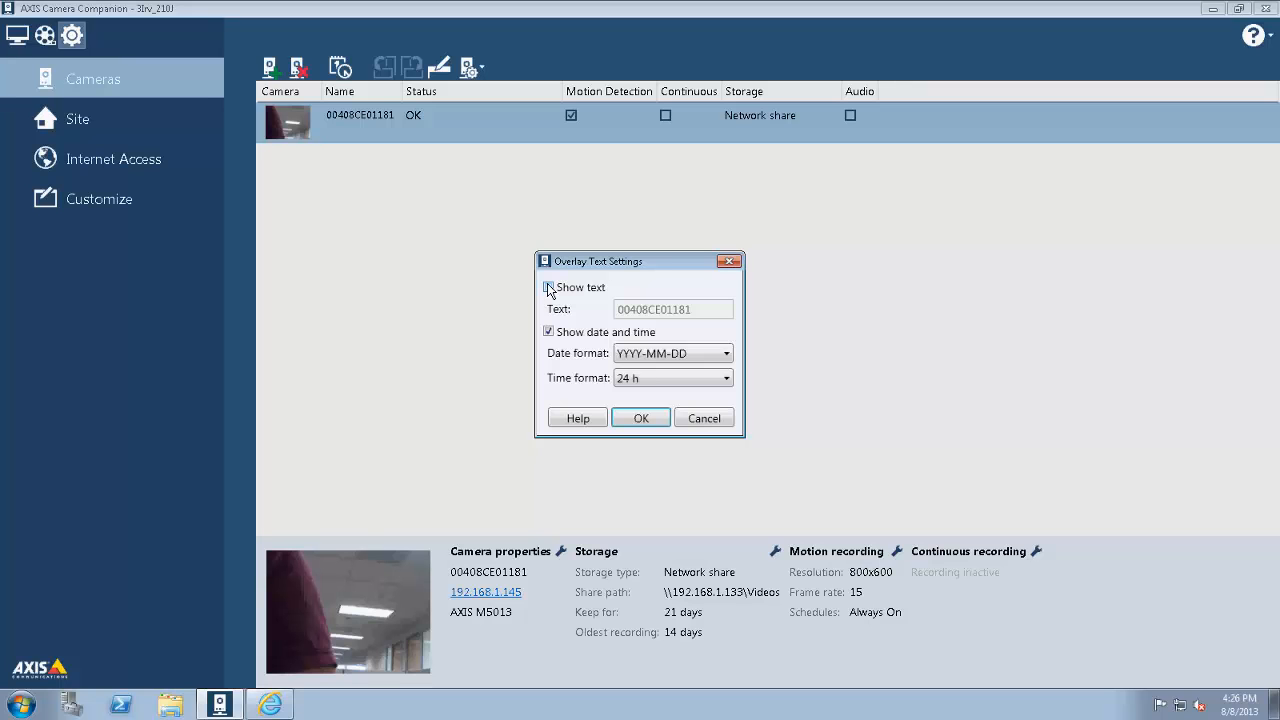
left_click(548, 287)
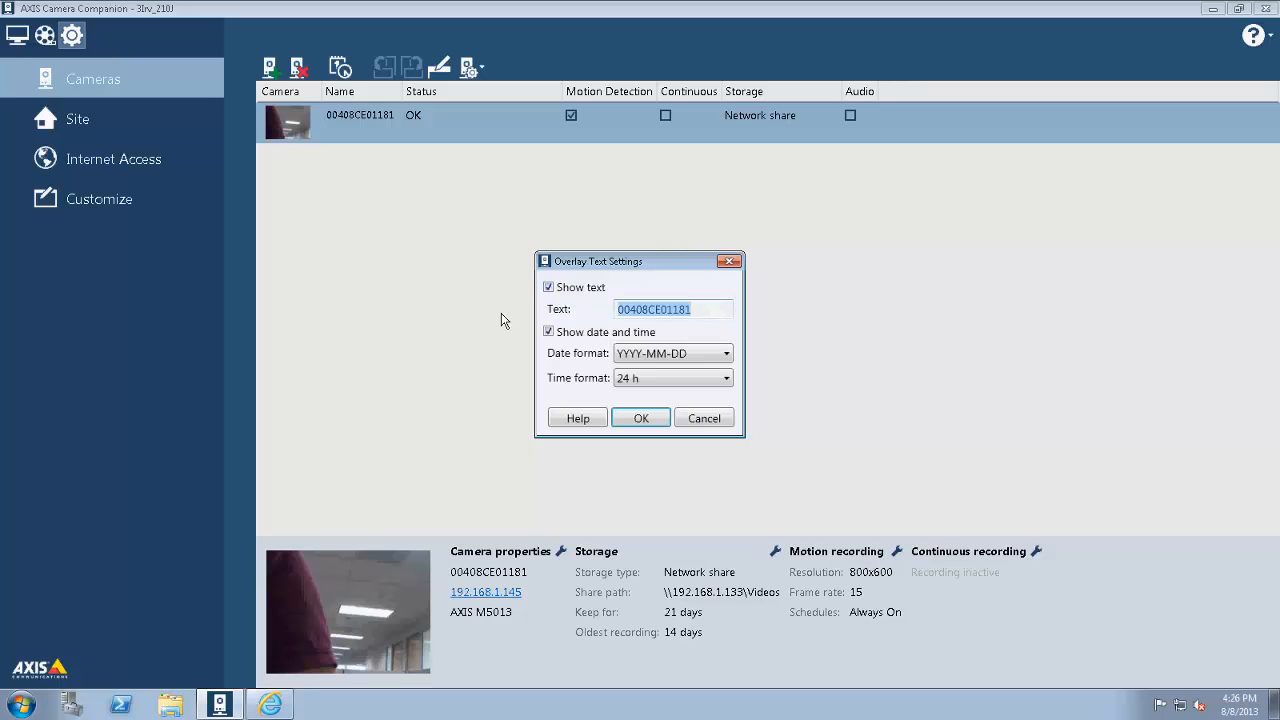
type("AXI")
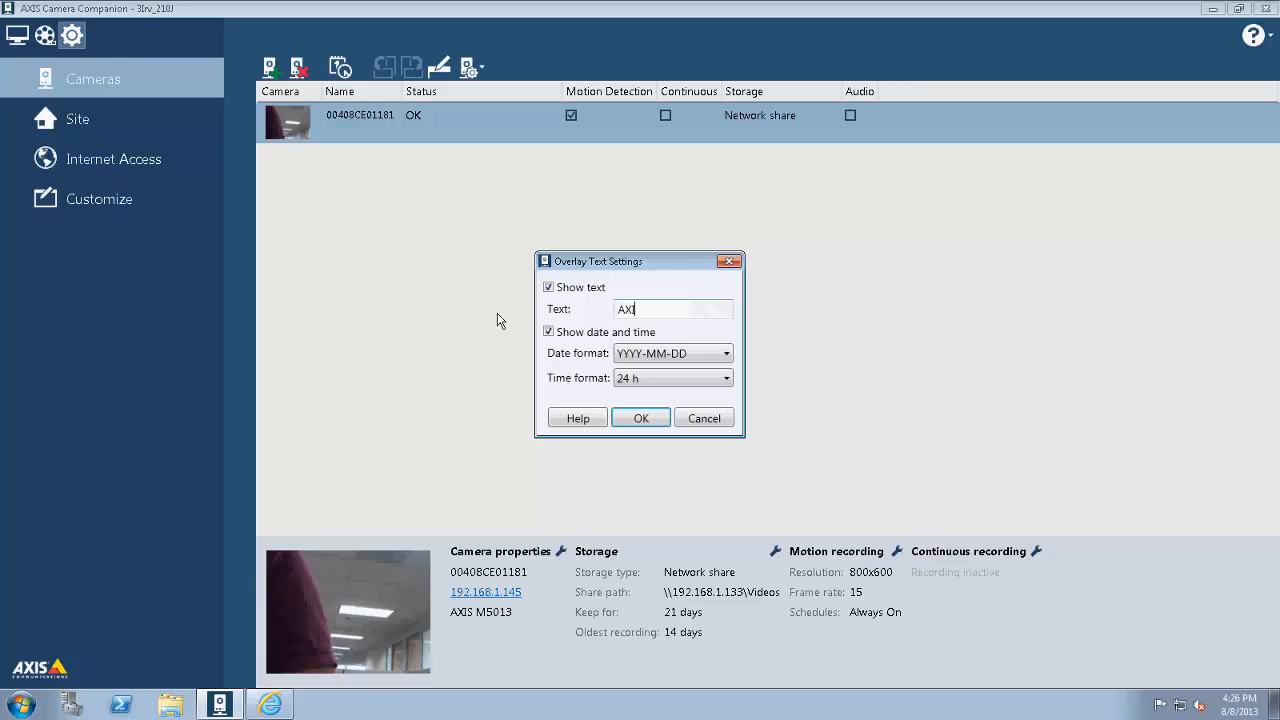
type("IS")
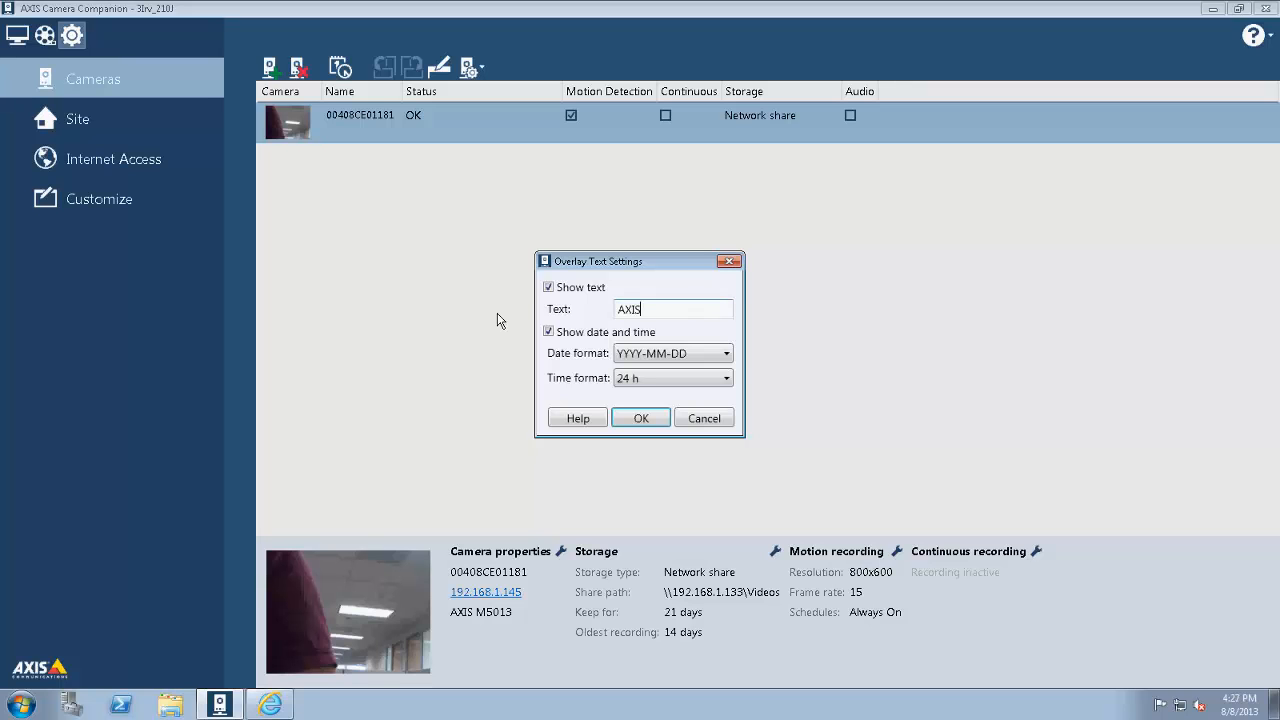
type("-")
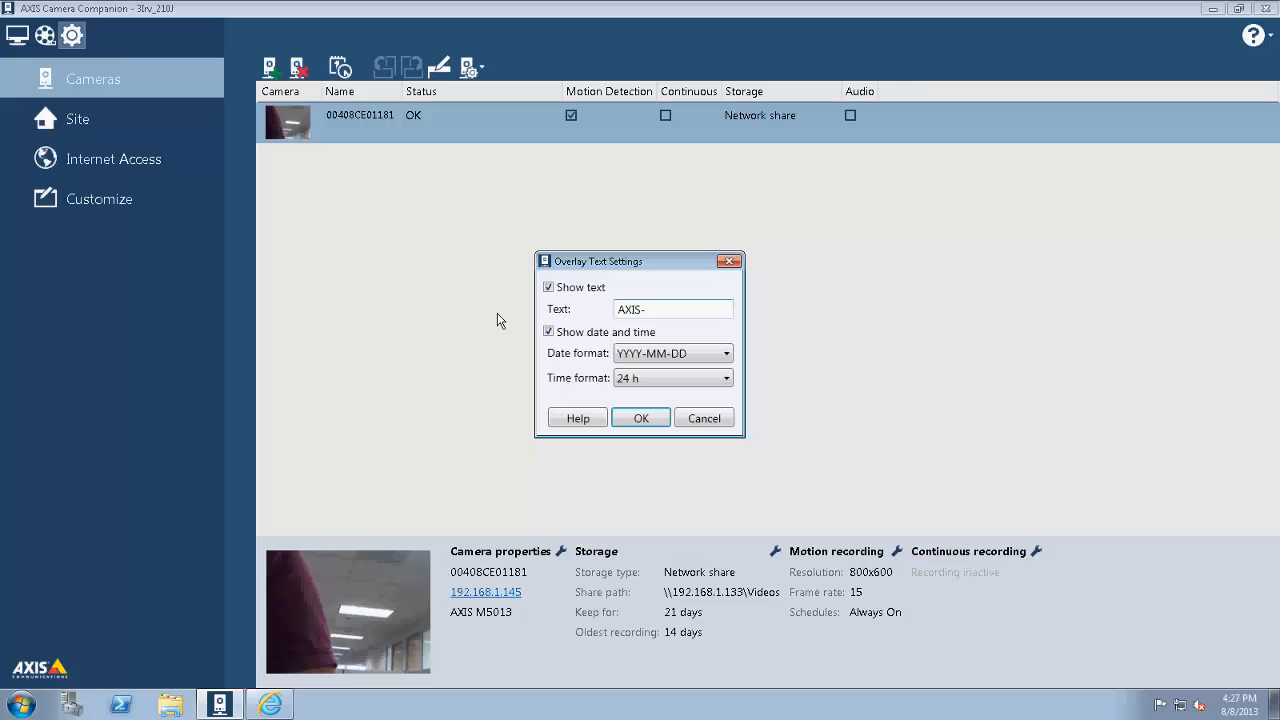
type("MPSer")
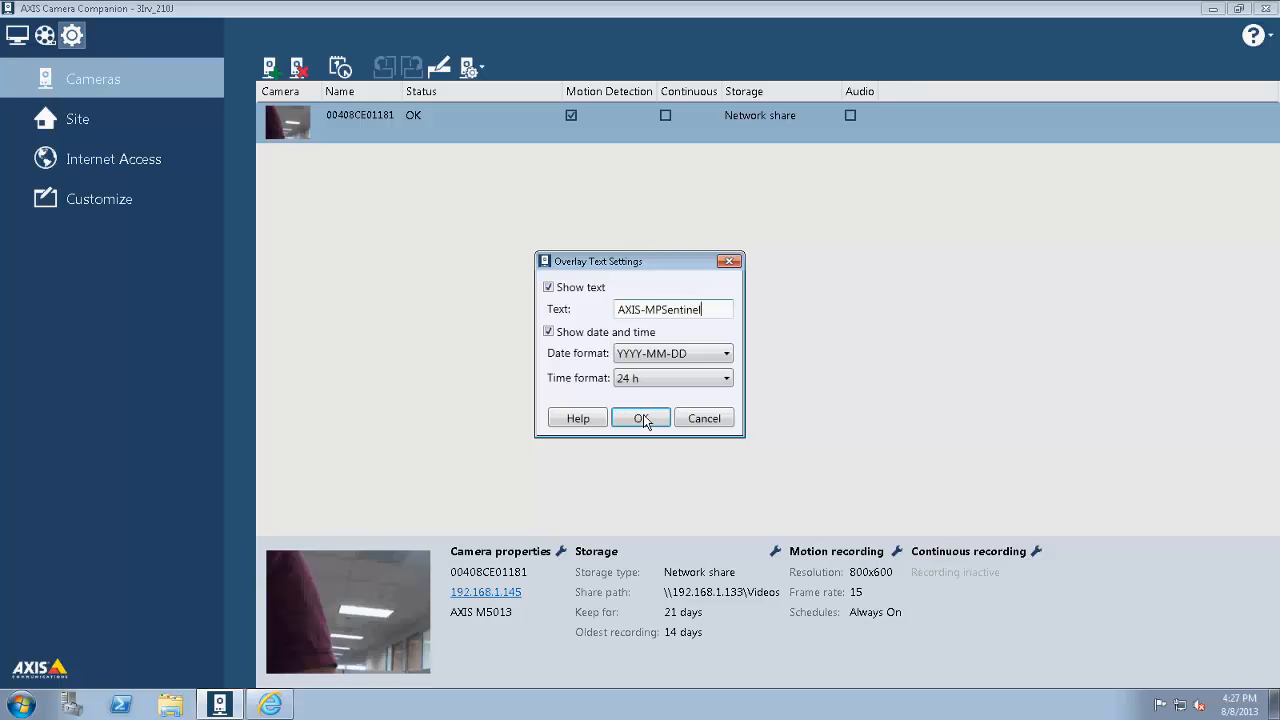
left_click(641, 418)
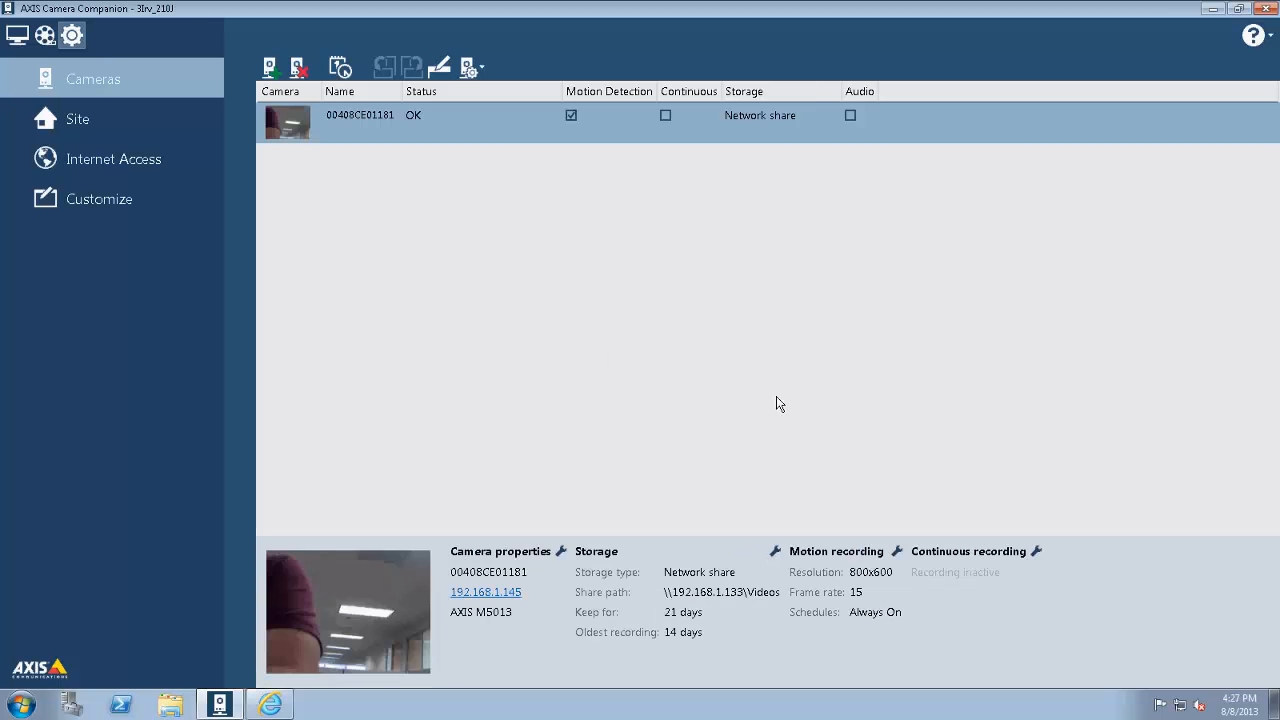
mouse_move(17, 35)
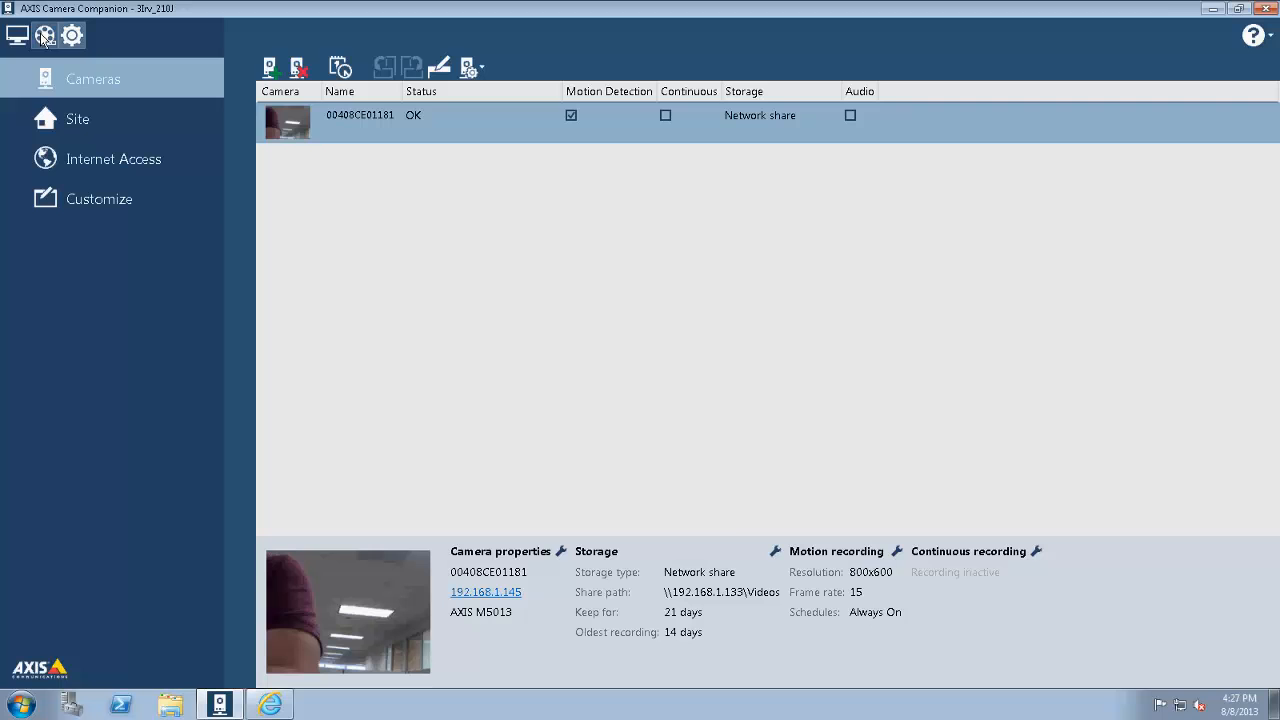
left_click(45, 35)
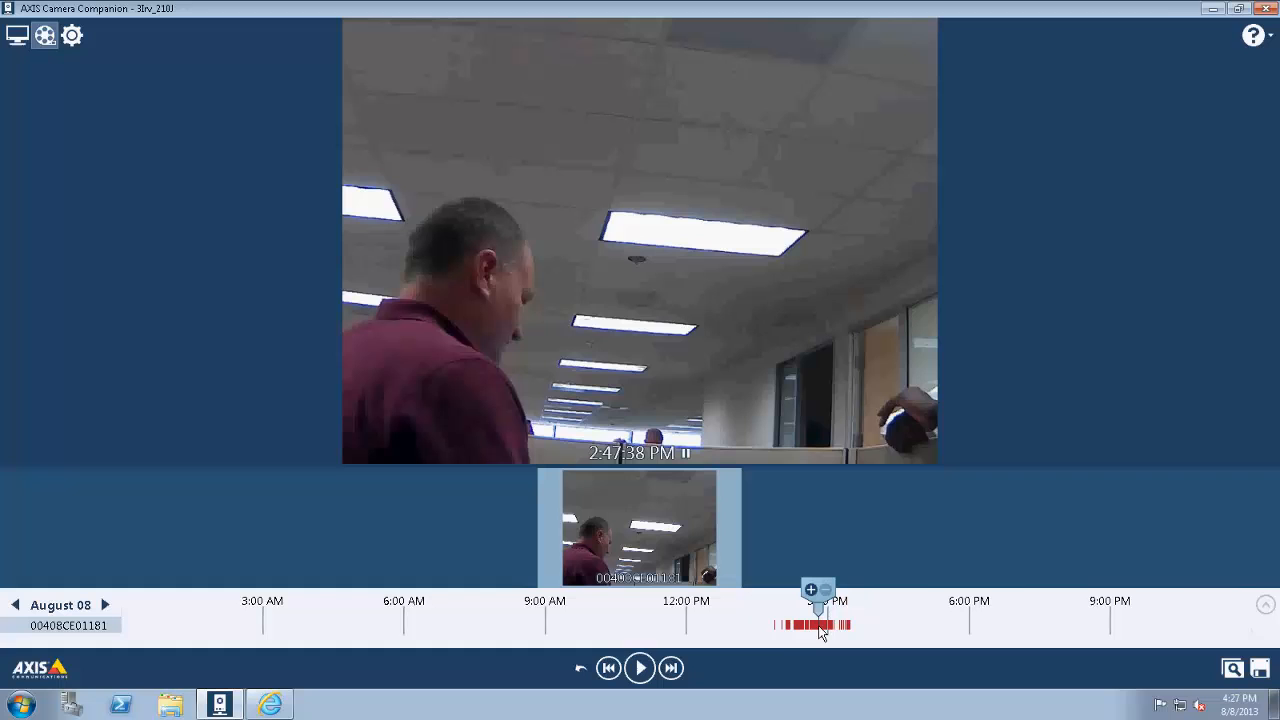
left_click(71, 35)
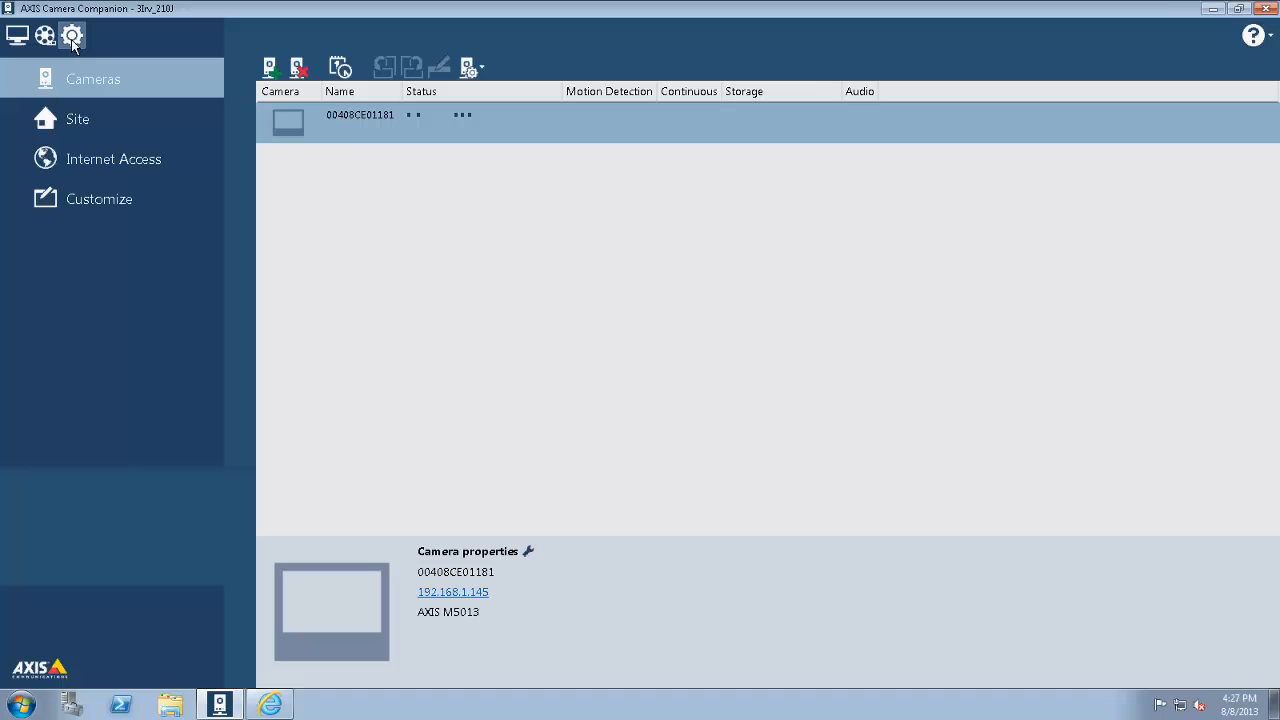